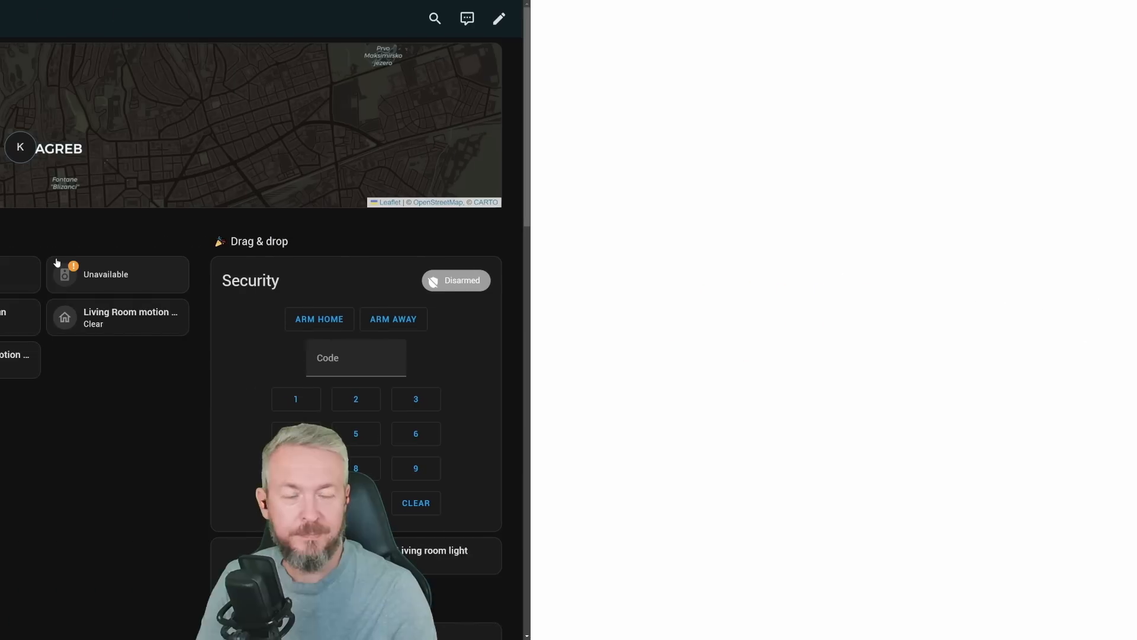
- Give the Kitchen heading the phu:rooms-kitchen icon in the heading card configuration
left_click(18, 19)
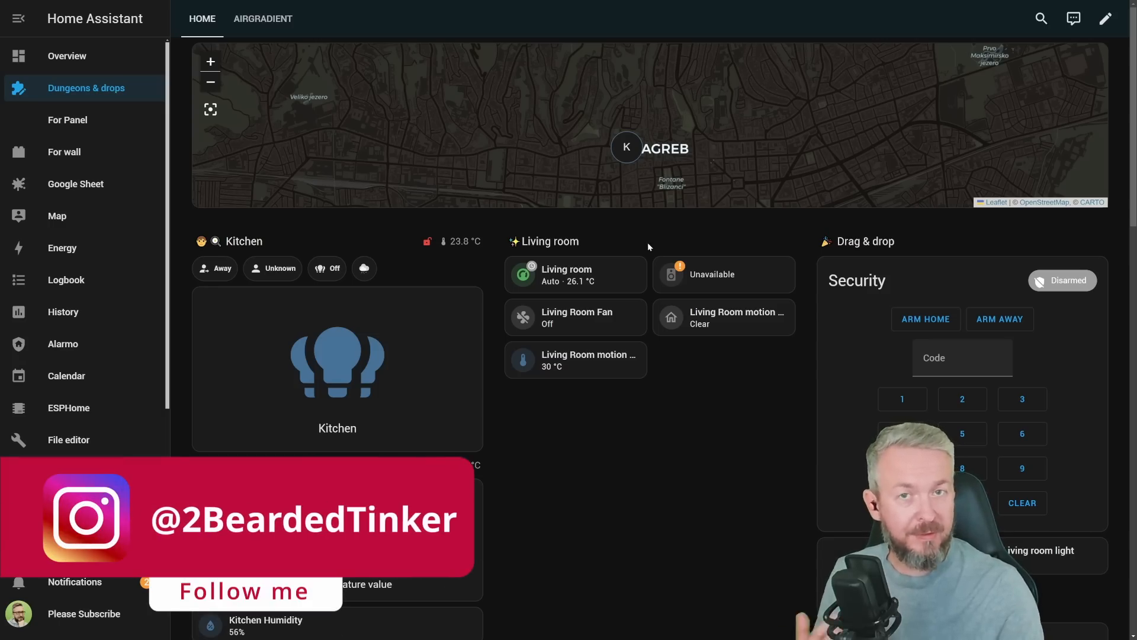
scroll("down", 3)
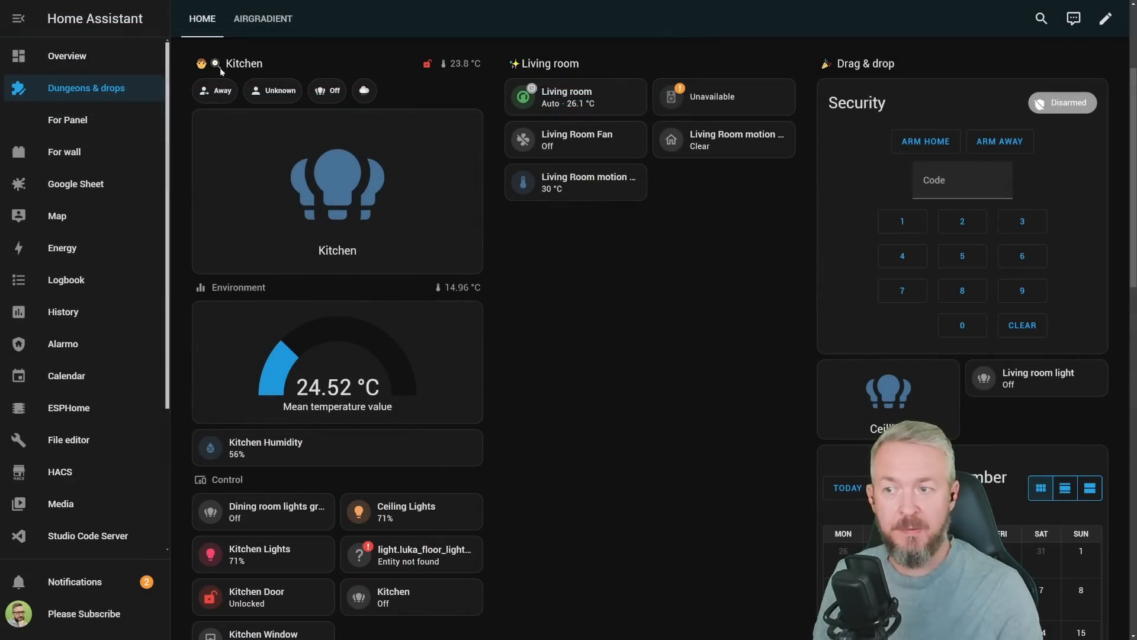
mouse_move(443, 78)
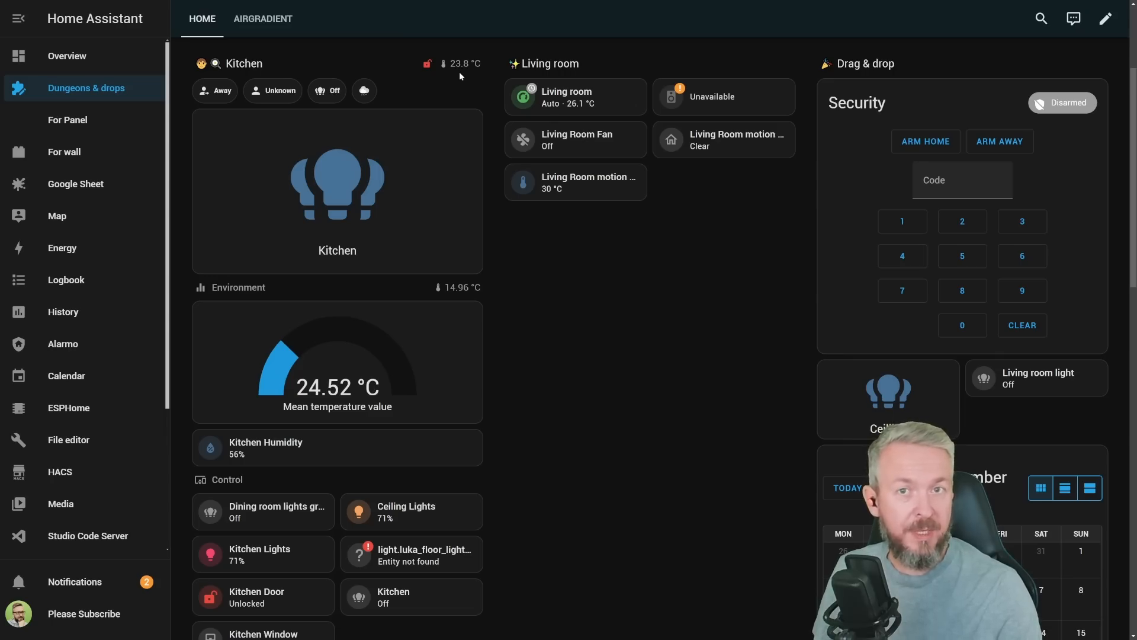
mouse_move(314, 214)
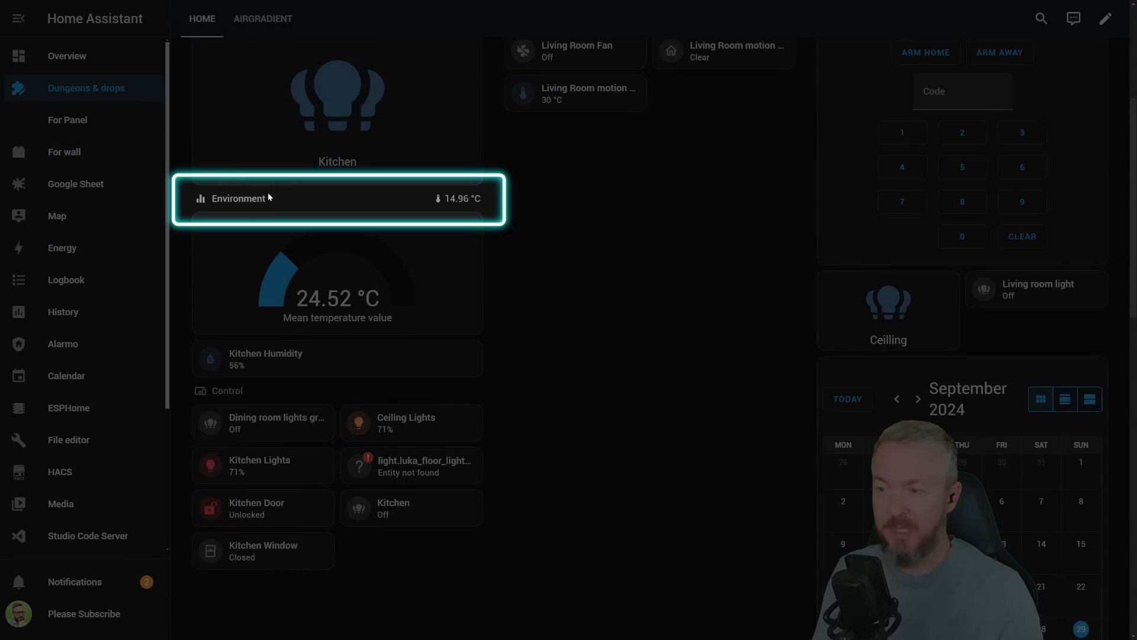
mouse_move(414, 208)
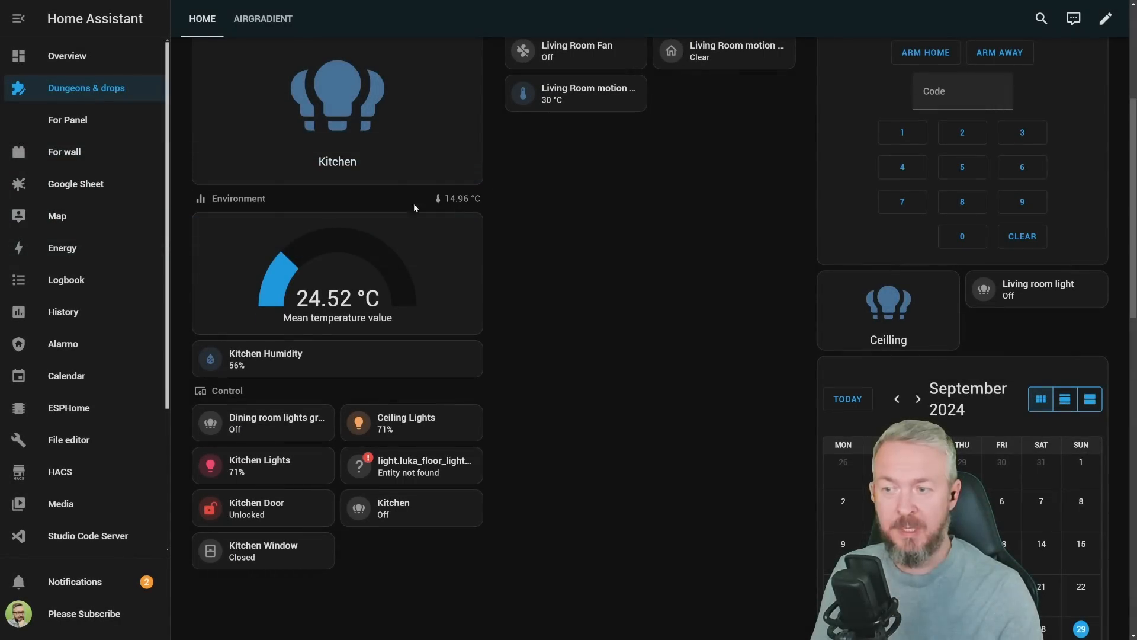
scroll("down", 3)
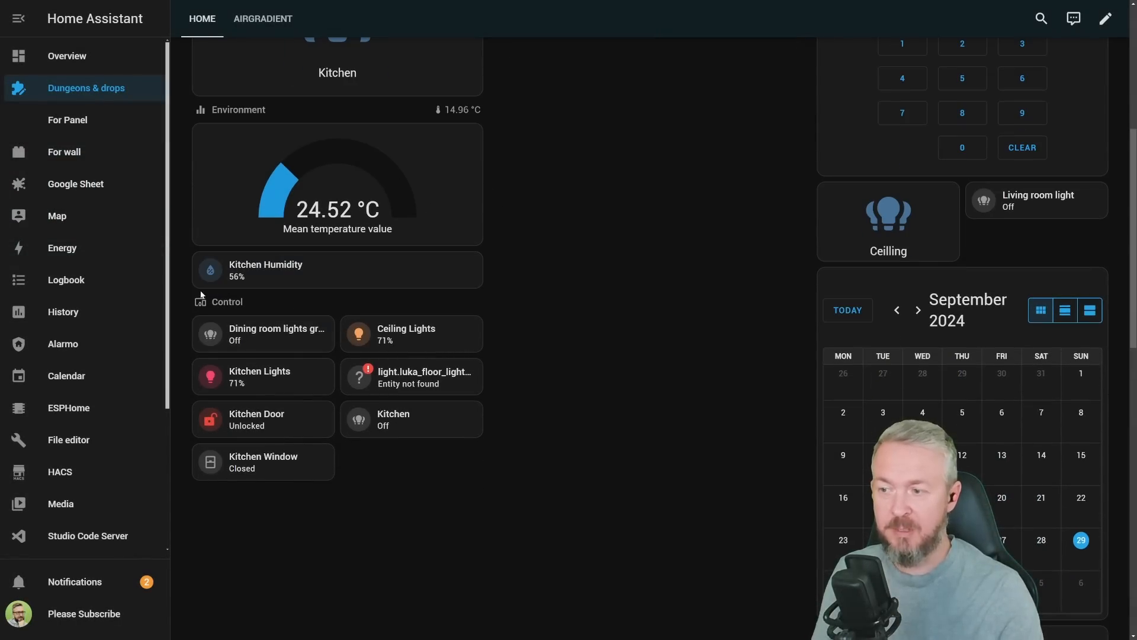
mouse_move(258, 305)
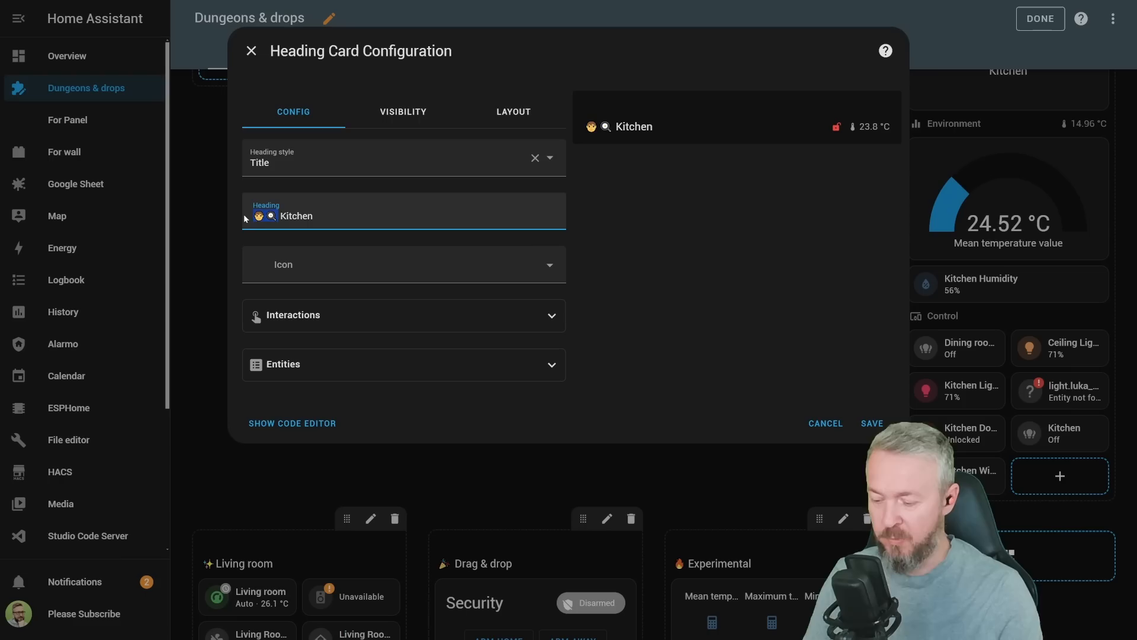
left_click(404, 264)
type("phu:rooms-kitchen")
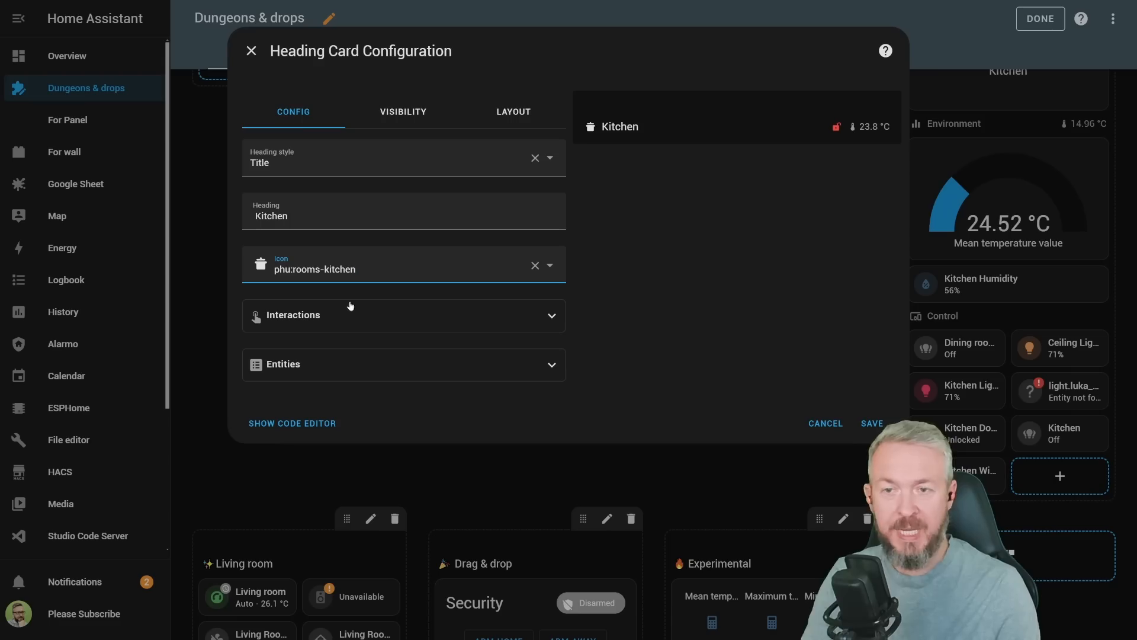
- Add the Kitchen Humidity entity to the heading, showing a 56% humidity badge
left_click(404, 364)
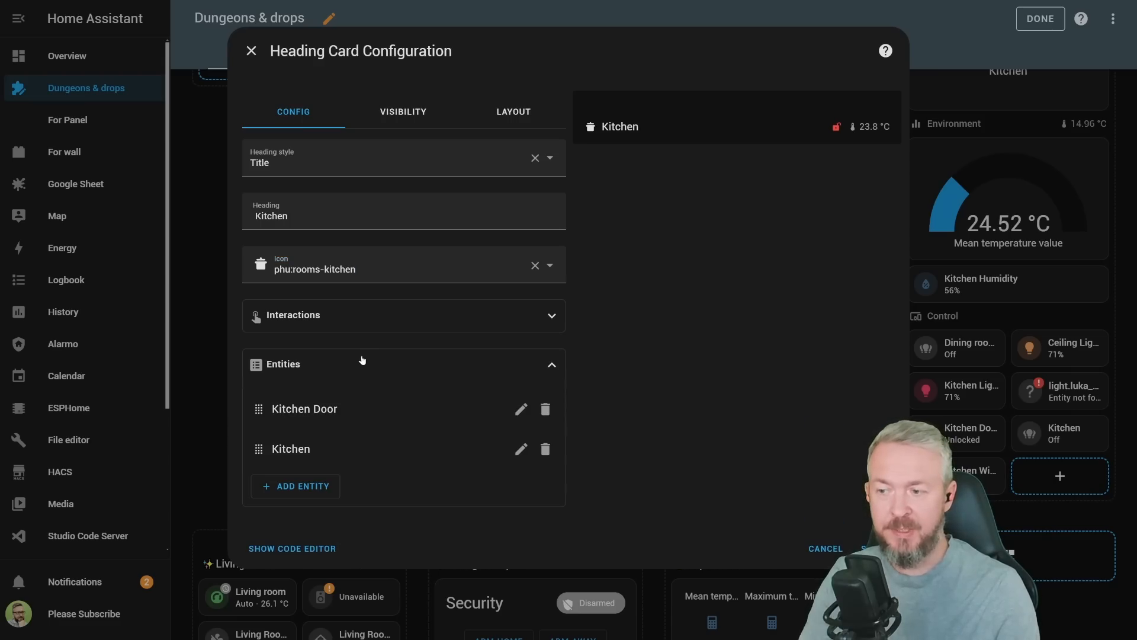
mouse_move(580, 386)
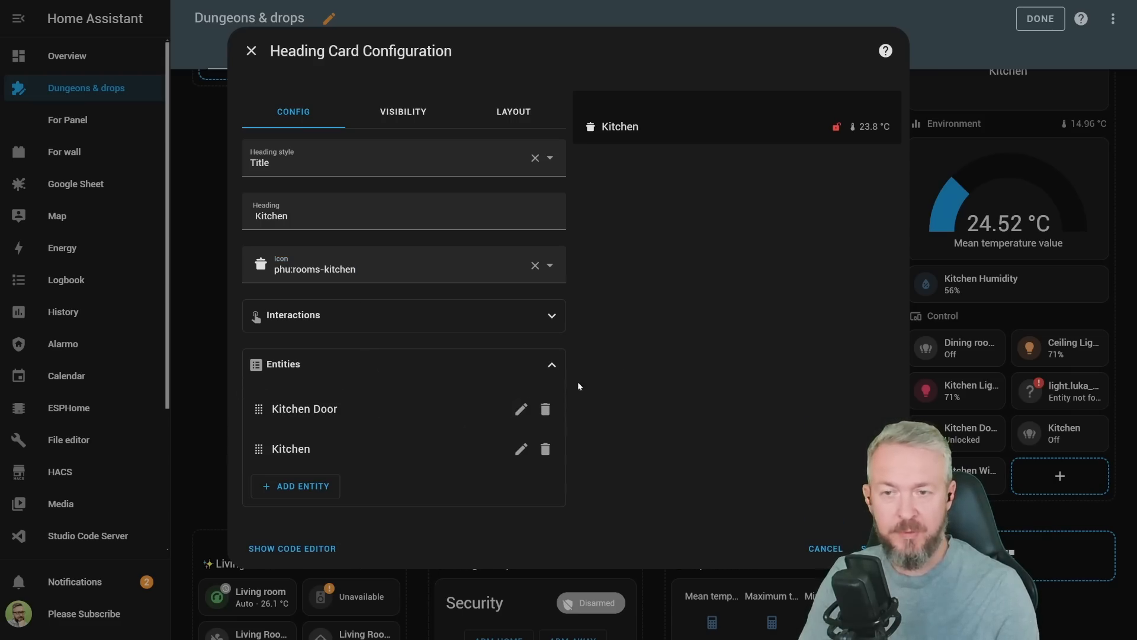
mouse_move(345, 471)
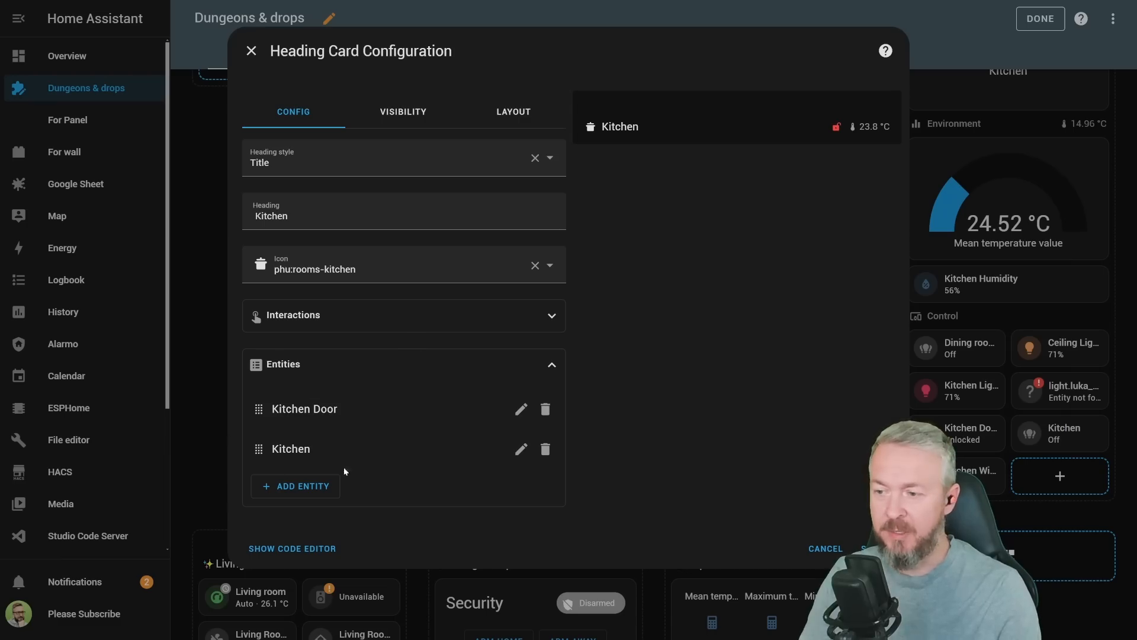
mouse_move(296, 436)
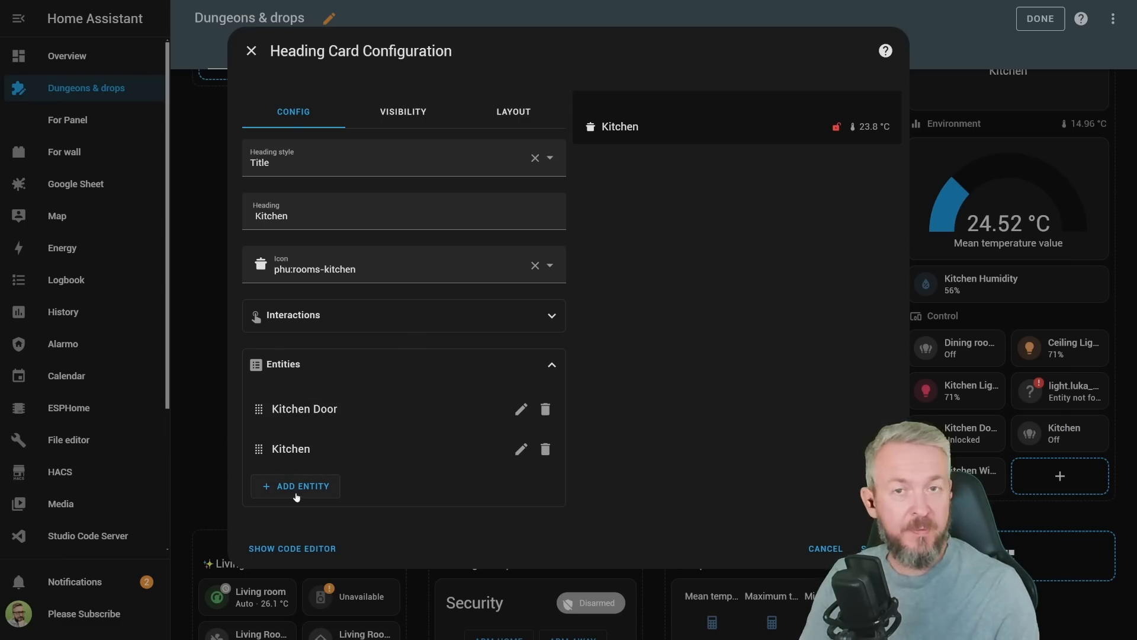
type("kitchen hu")
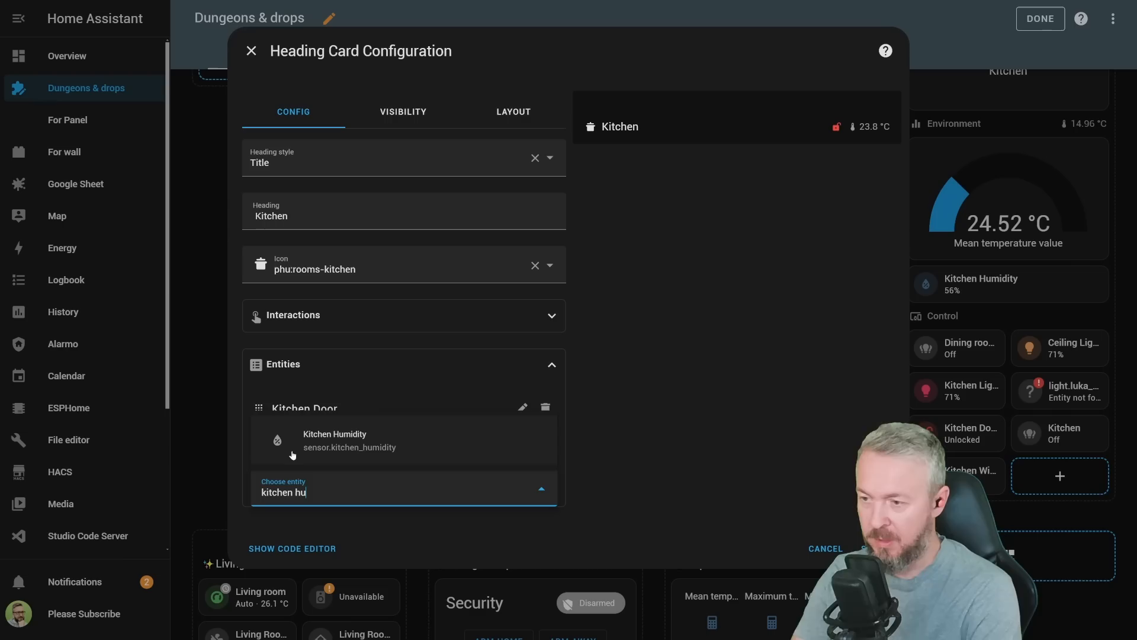
left_click(334, 440)
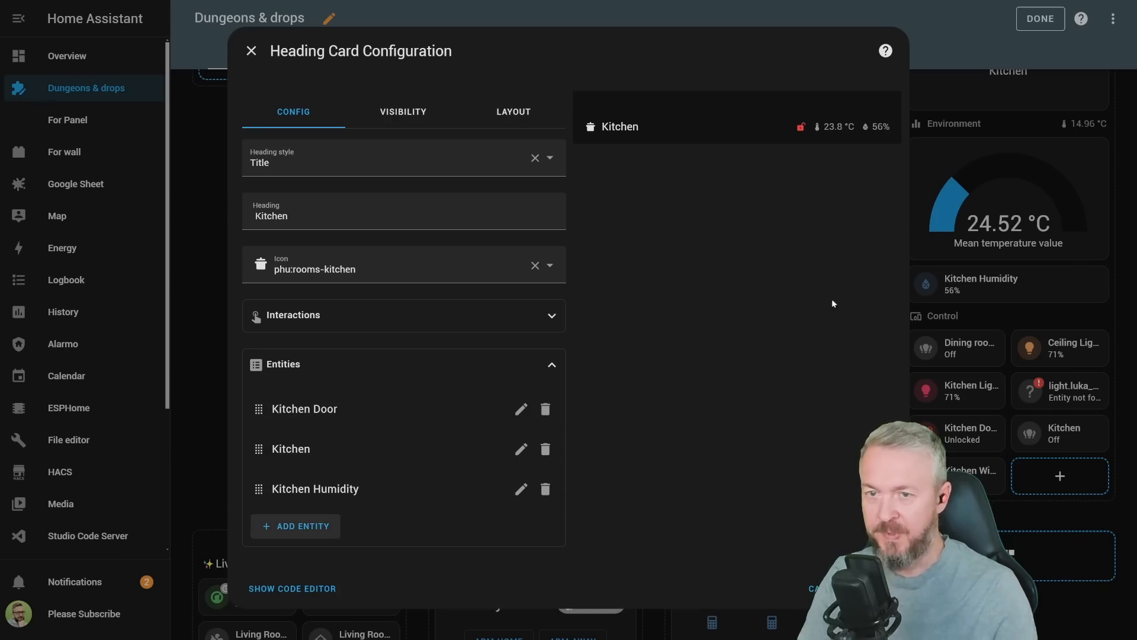
mouse_move(492, 338)
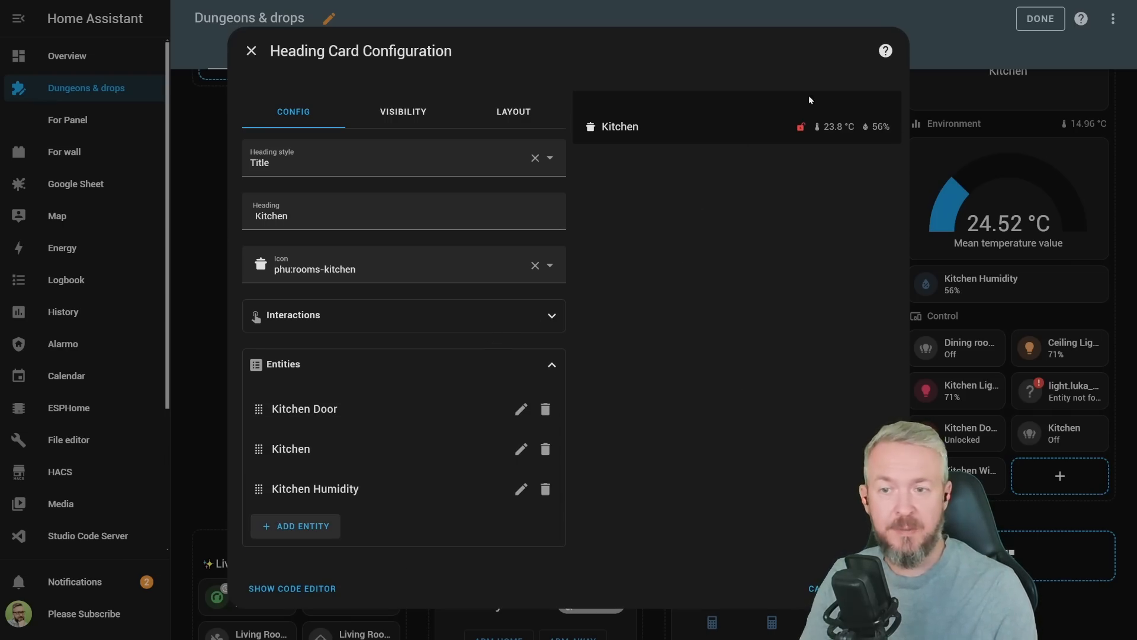
mouse_move(784, 136)
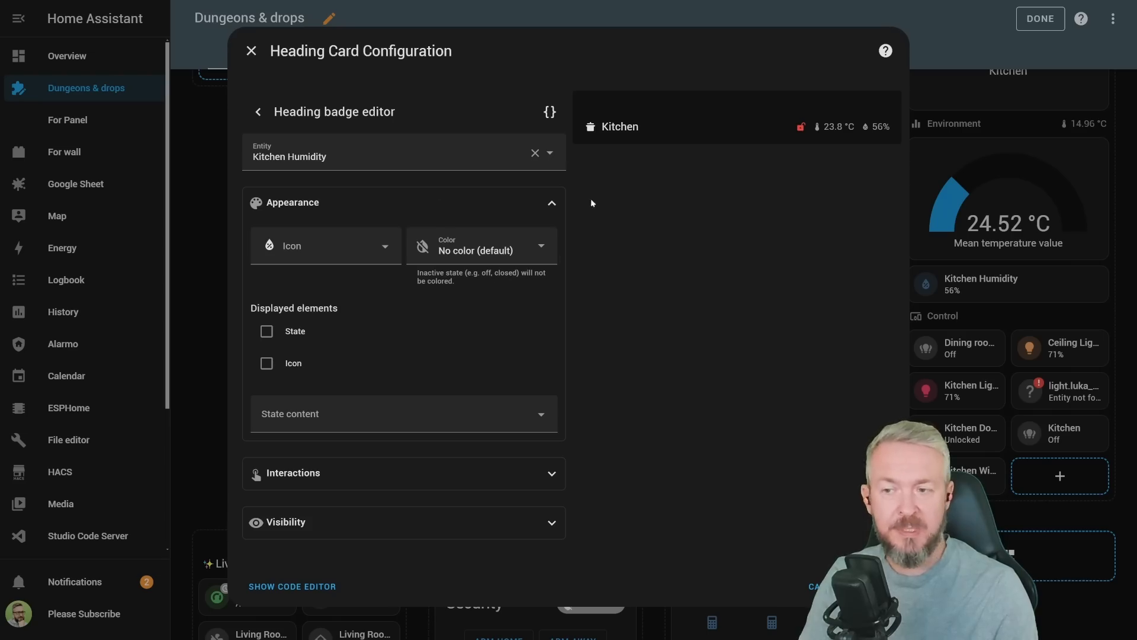
- Choose a colour for the Kitchen Humidity badge from the Color dropdown
left_click(481, 246)
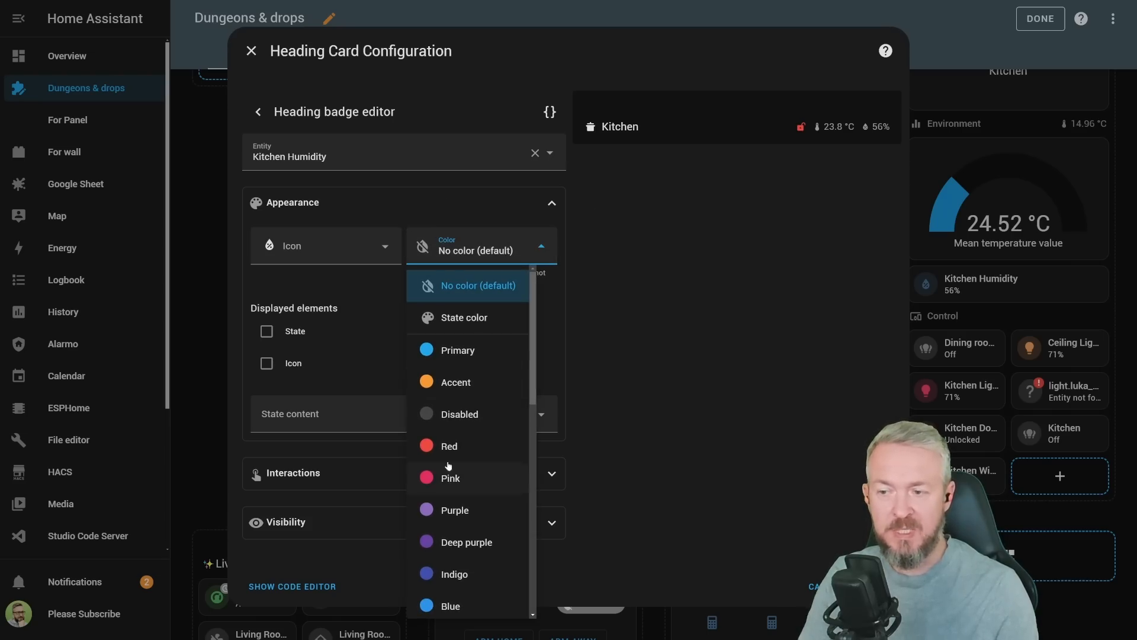
left_click(465, 317)
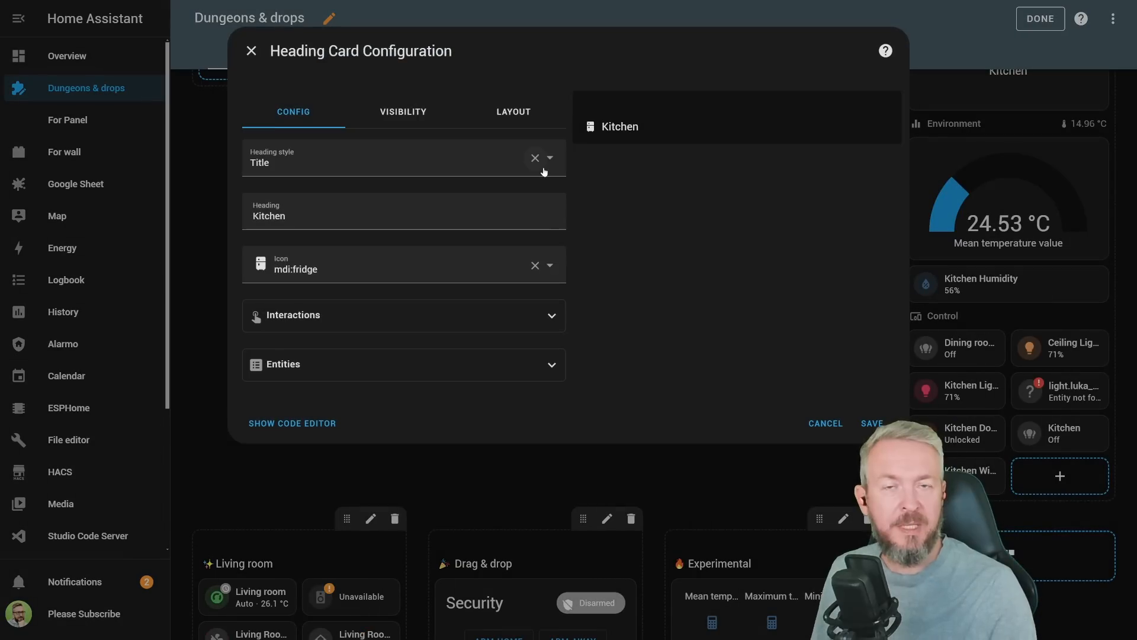
- Keep the Title style, set tap behaviour to navigate to /lovelace/synology, and save the card
left_click(550, 159)
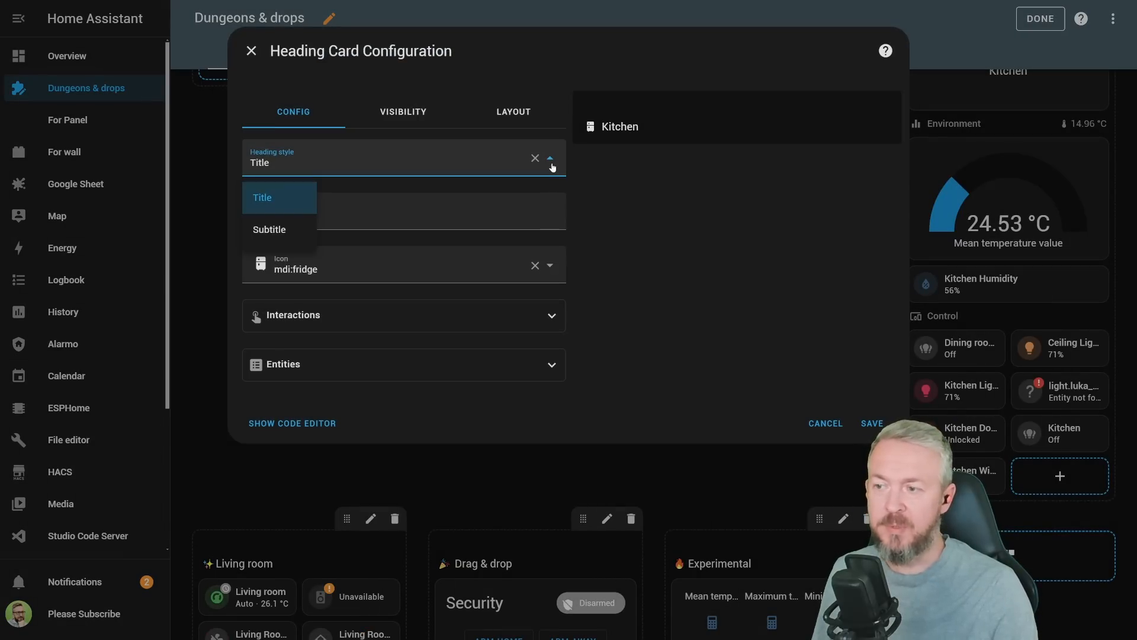
left_click(262, 197)
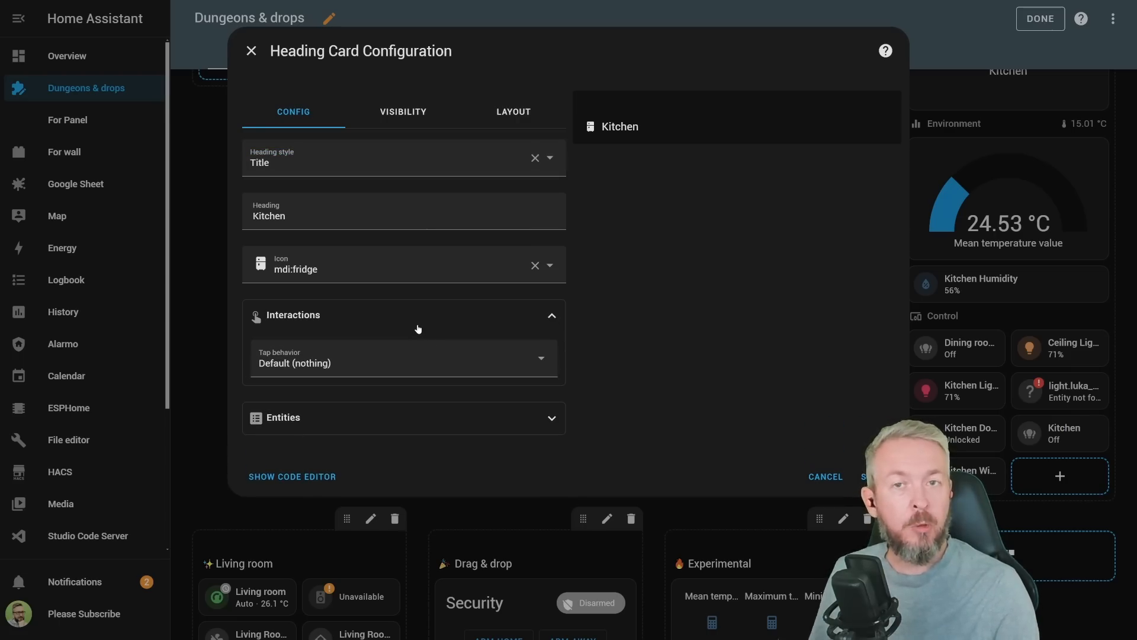
mouse_move(377, 364)
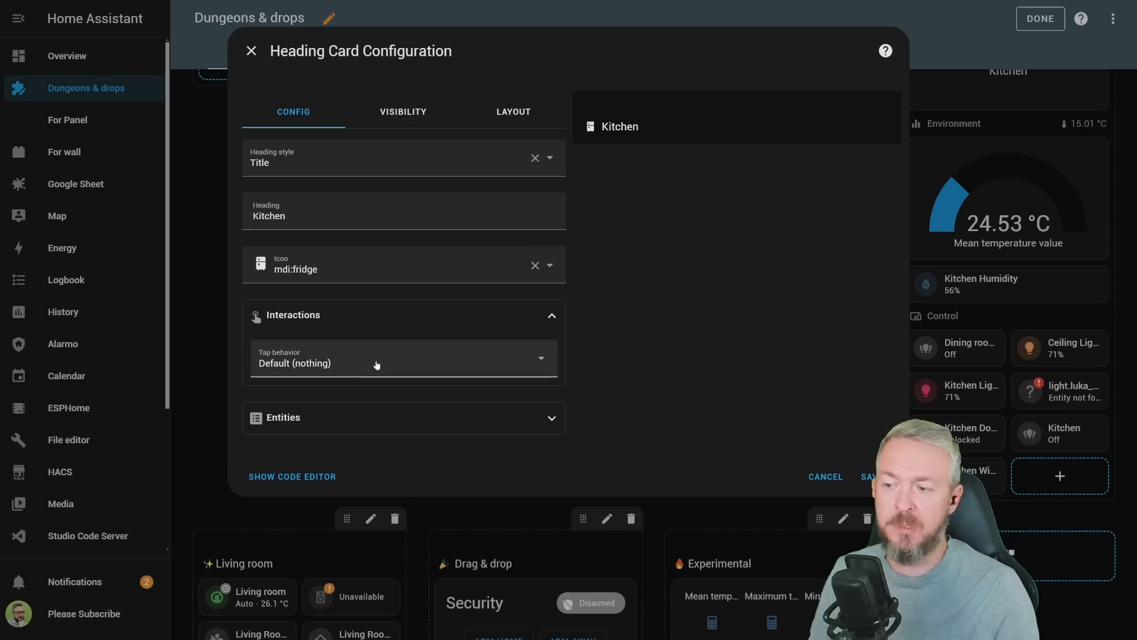
left_click(404, 360)
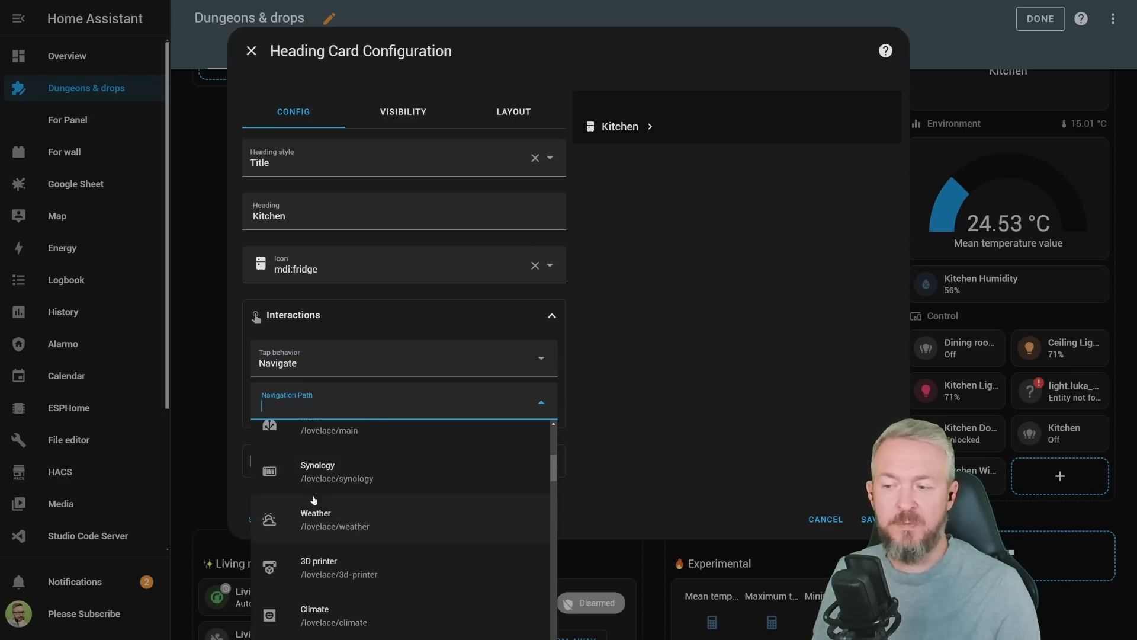
mouse_move(329, 485)
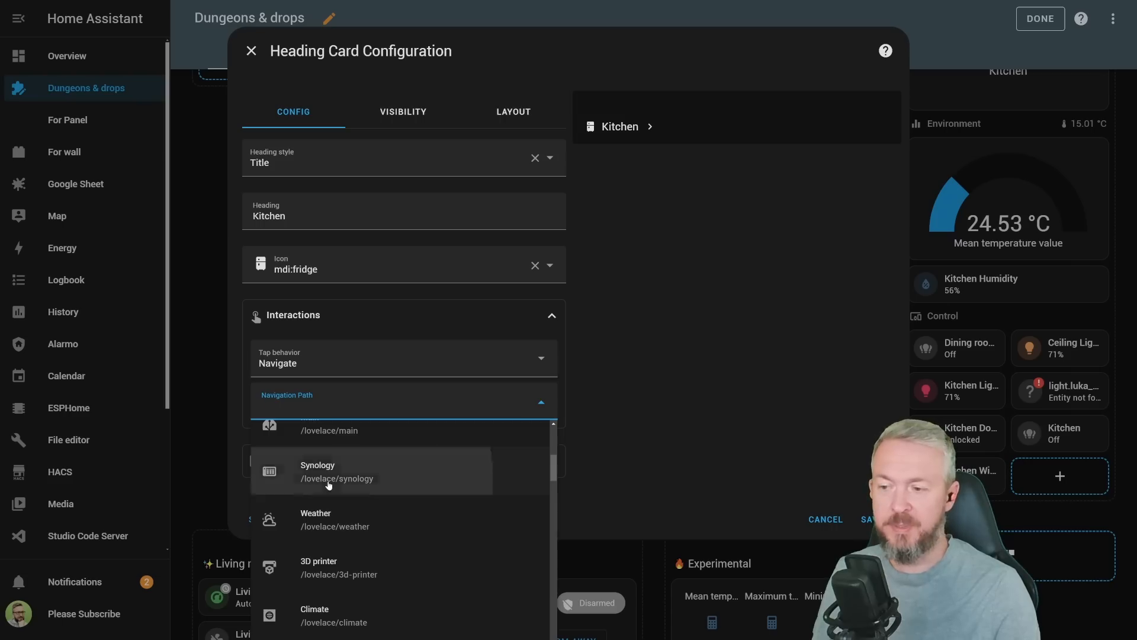
left_click(329, 472)
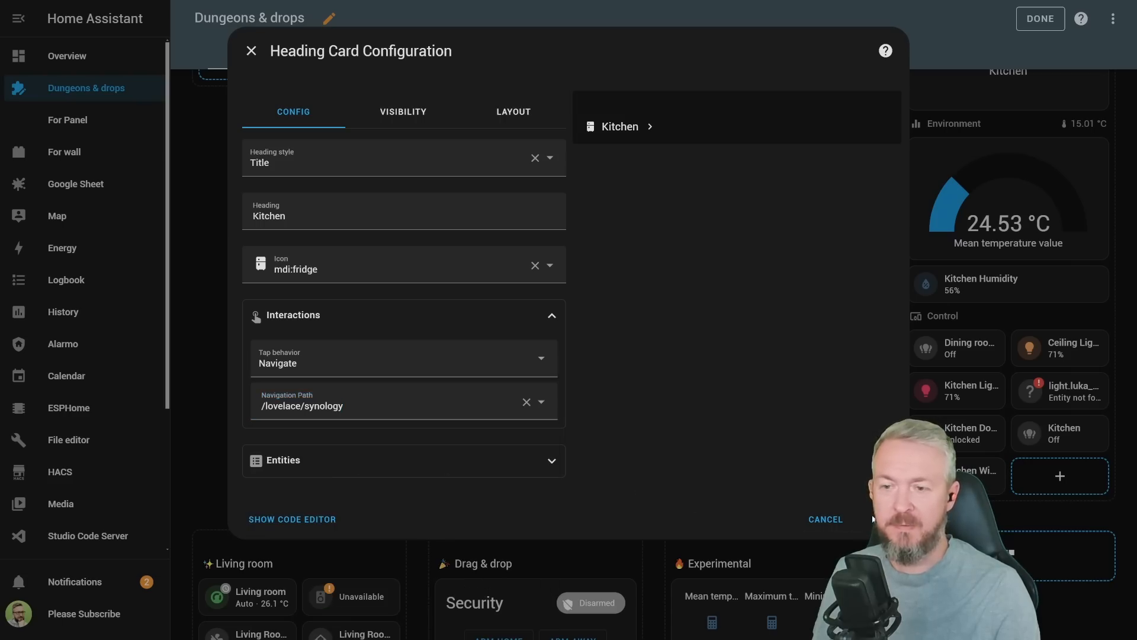
left_click(825, 519)
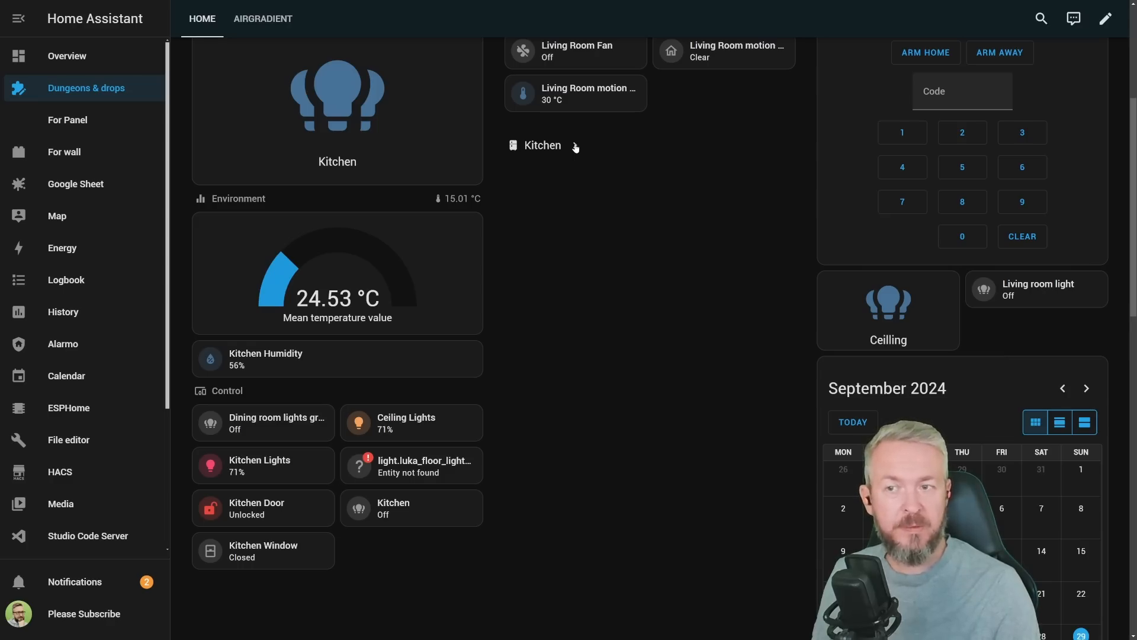
- Test the heading link, review Developer Tools statistics issues, then return to the Settings overview
left_click(66, 56)
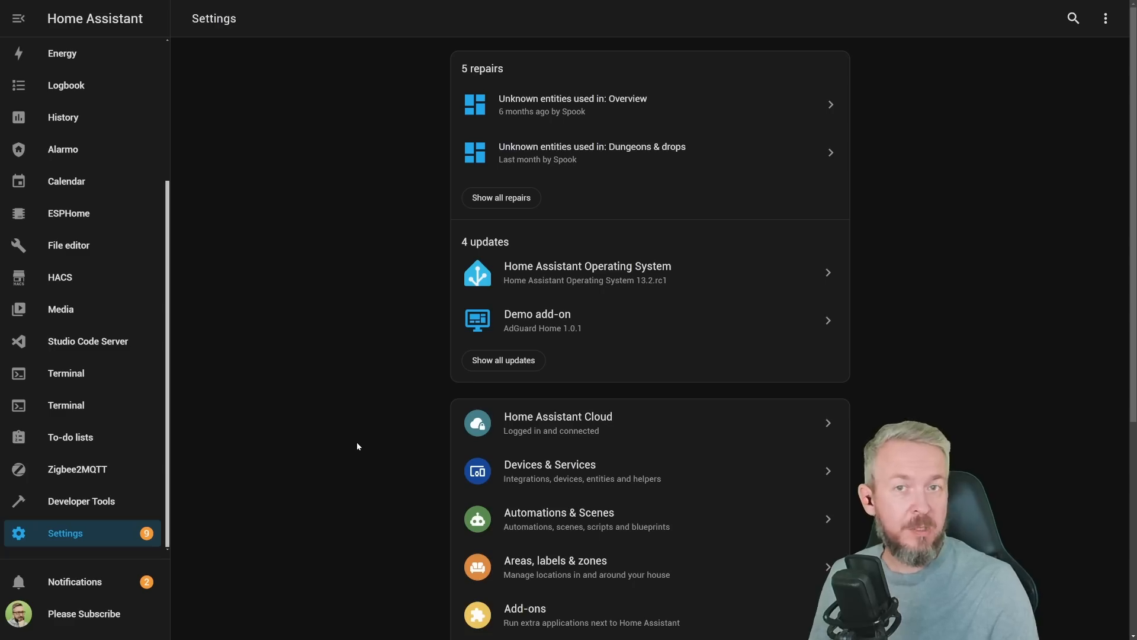
mouse_move(66, 485)
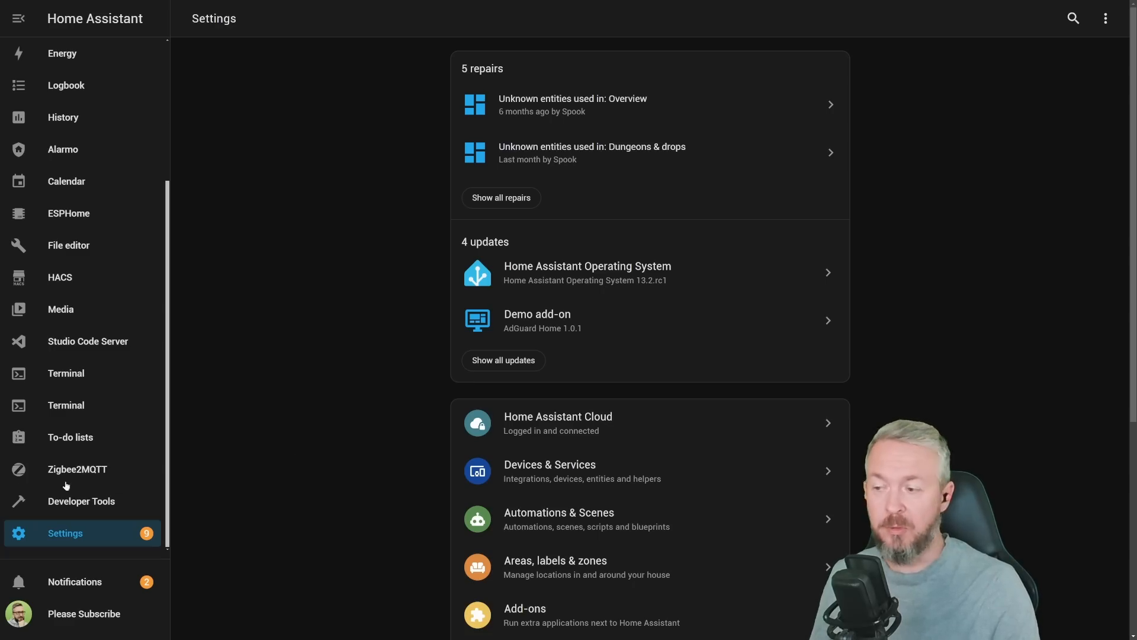
left_click(81, 501)
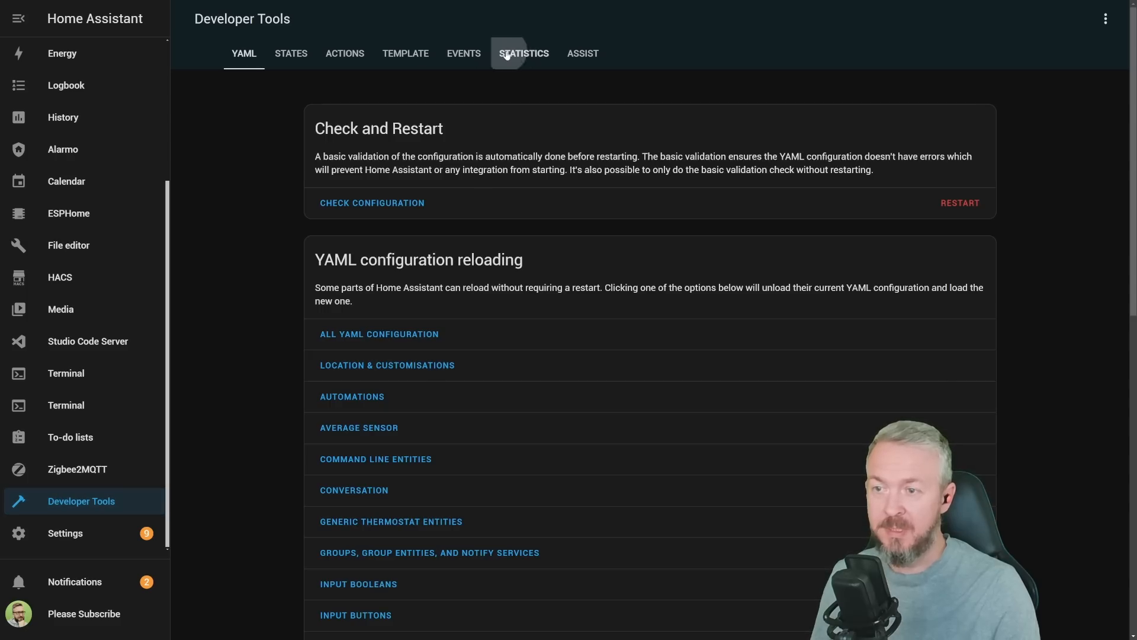
left_click(524, 53)
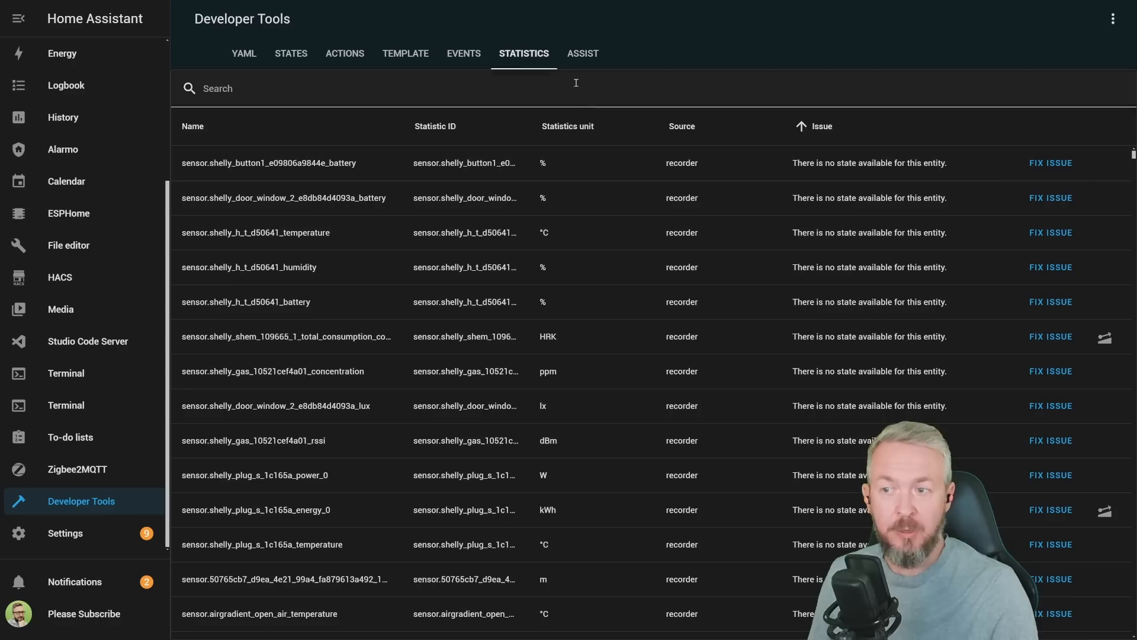
mouse_move(1028, 130)
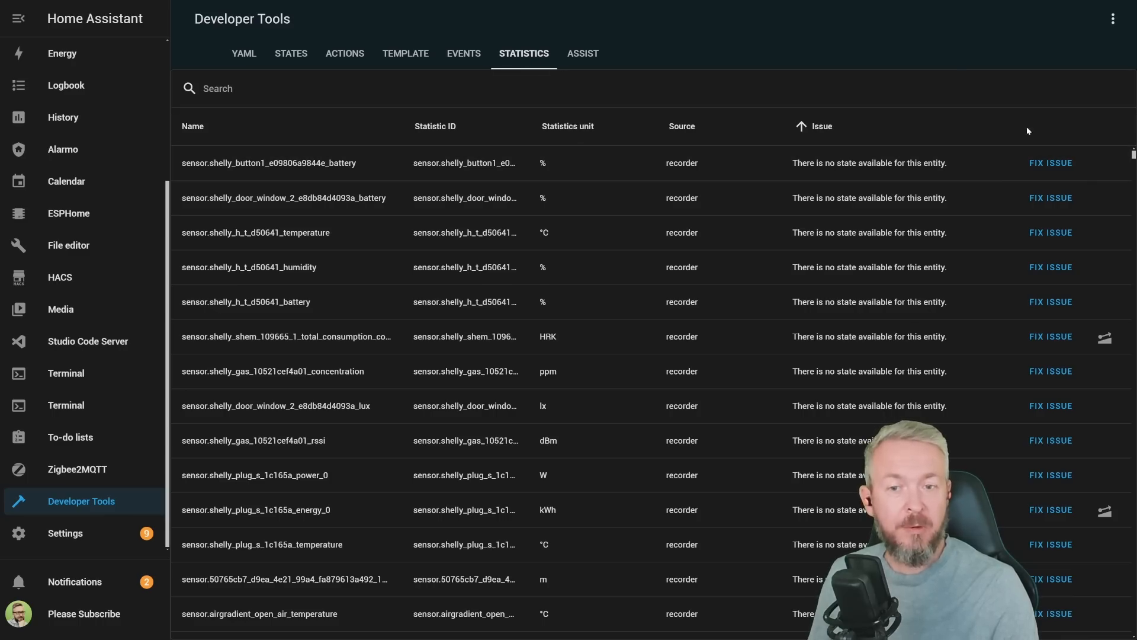
mouse_move(1064, 215)
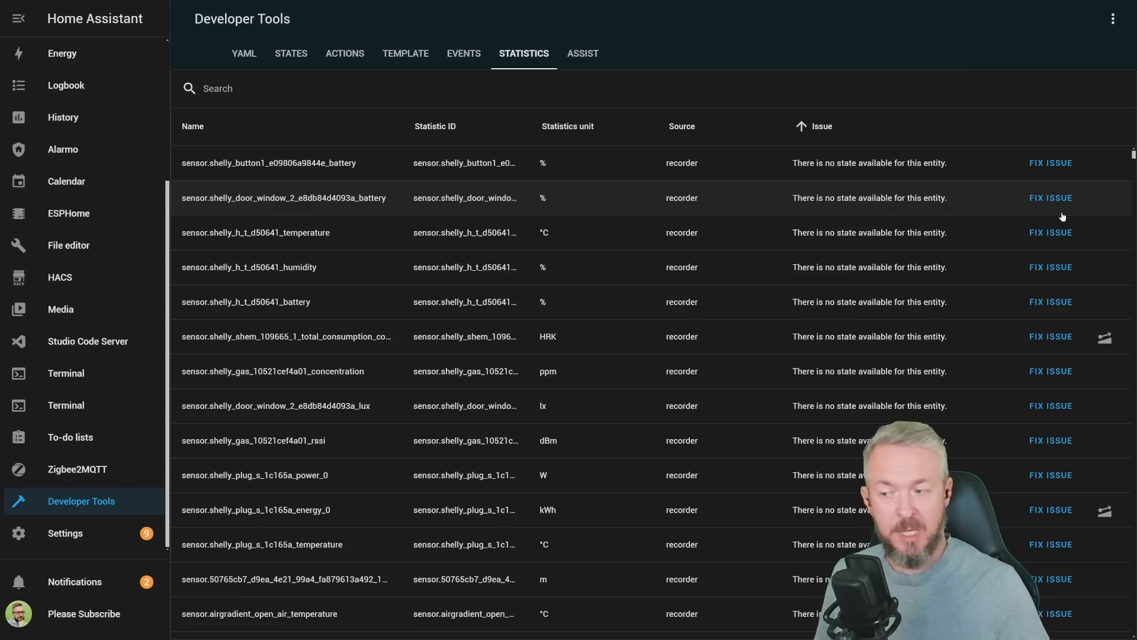
left_click(66, 533)
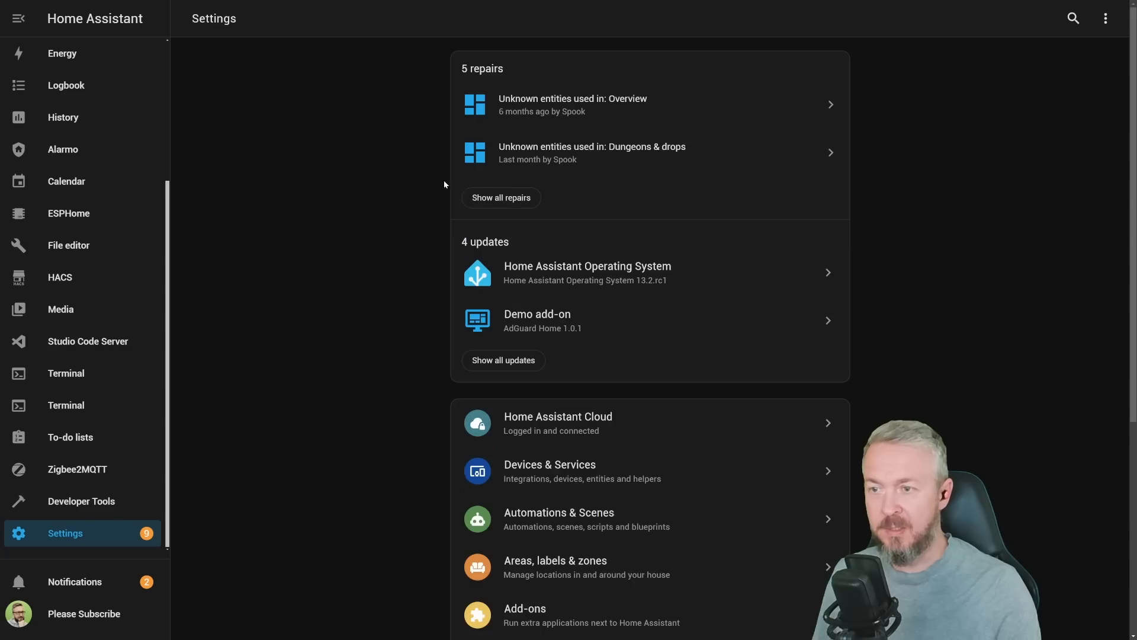
- Show all 5 repairs and inspect the unknown entities repair for Overview
left_click(501, 197)
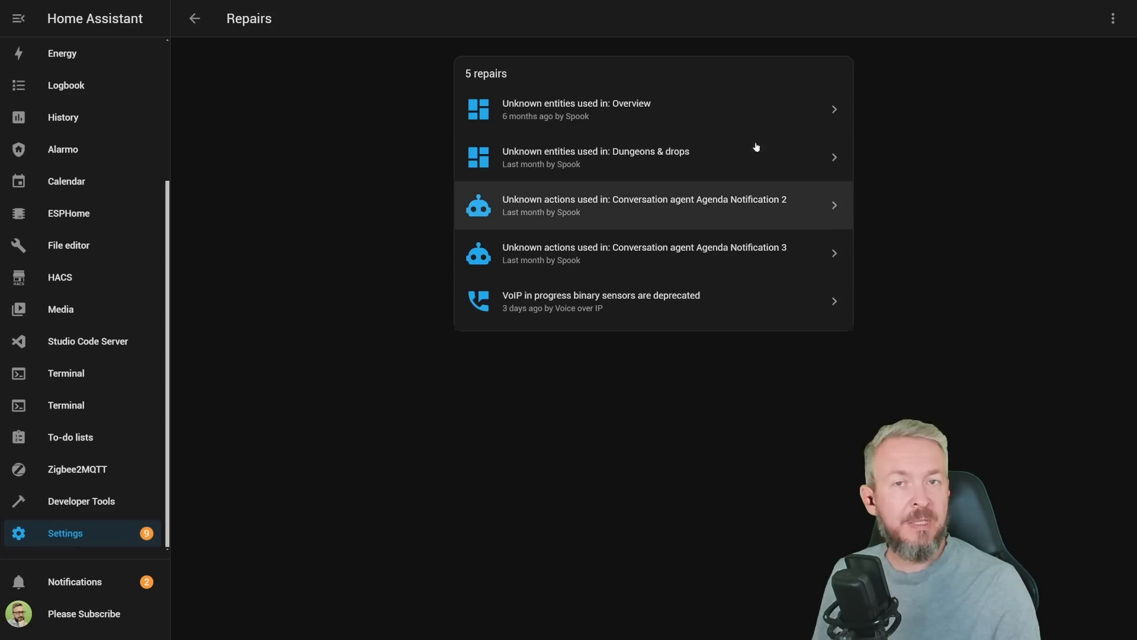
mouse_move(709, 93)
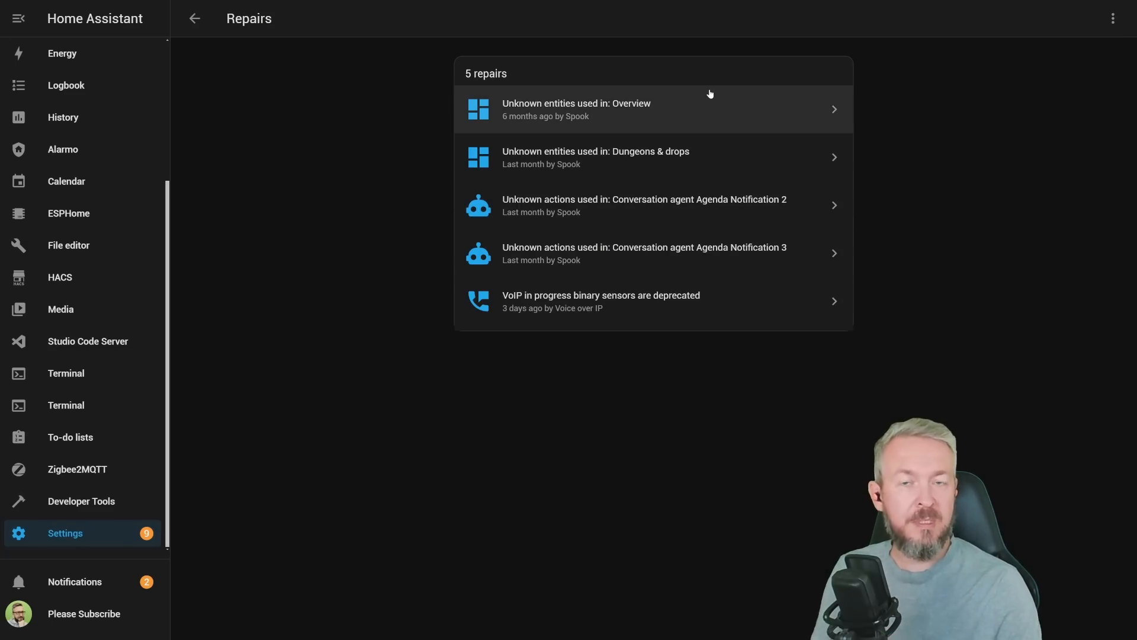
left_click(195, 19)
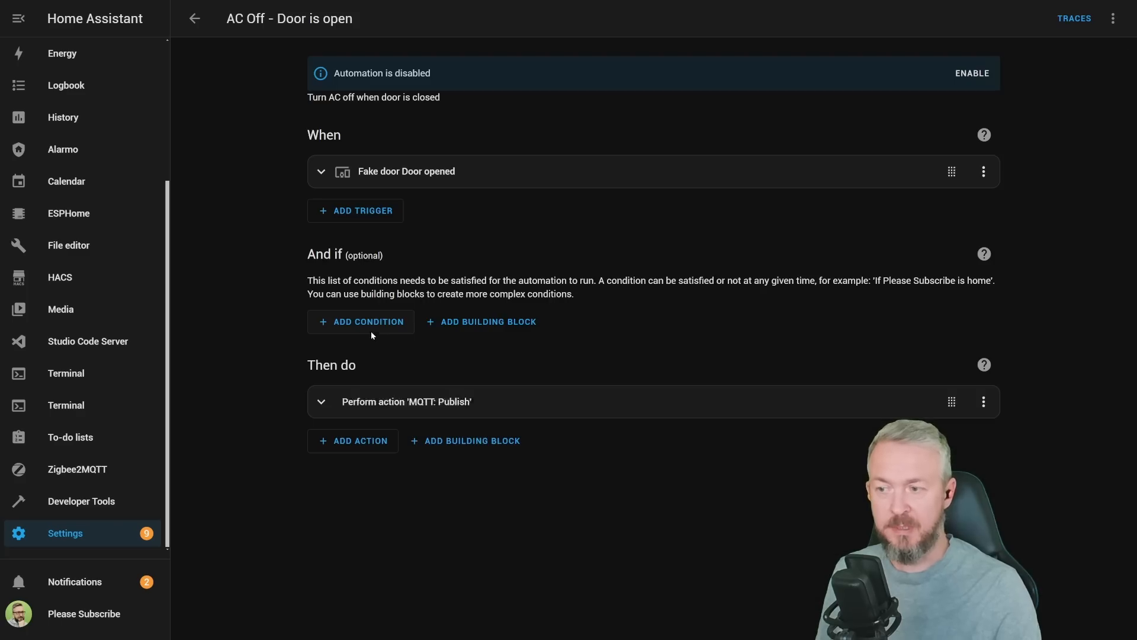
- Switch the 'AC Off - Door is open' automation to YAML editing
left_click(1113, 16)
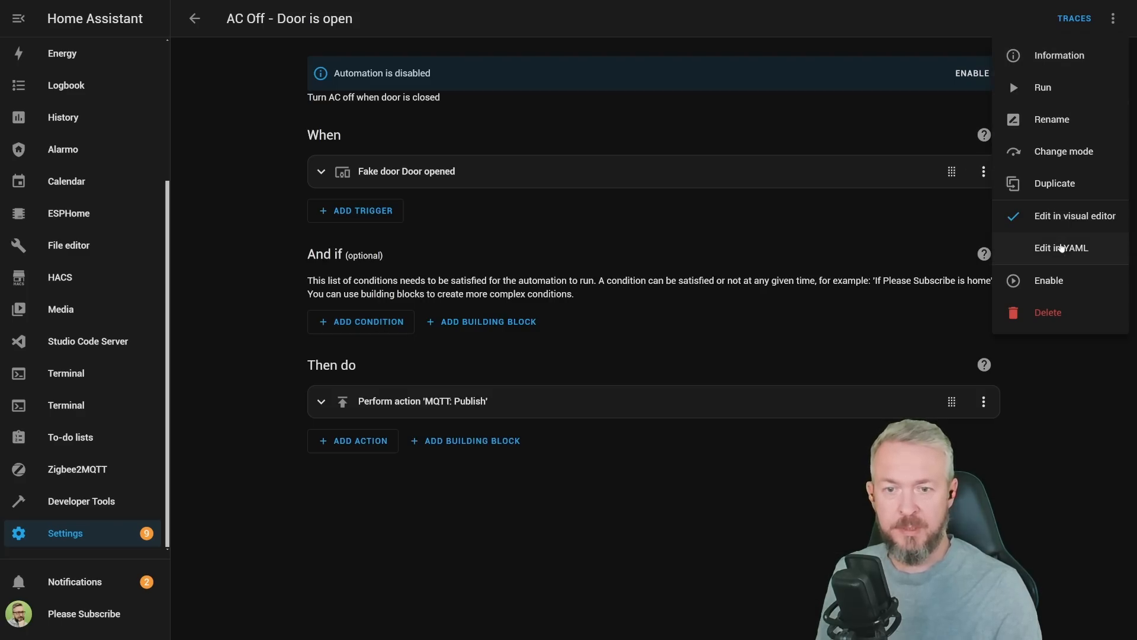
left_click(1060, 247)
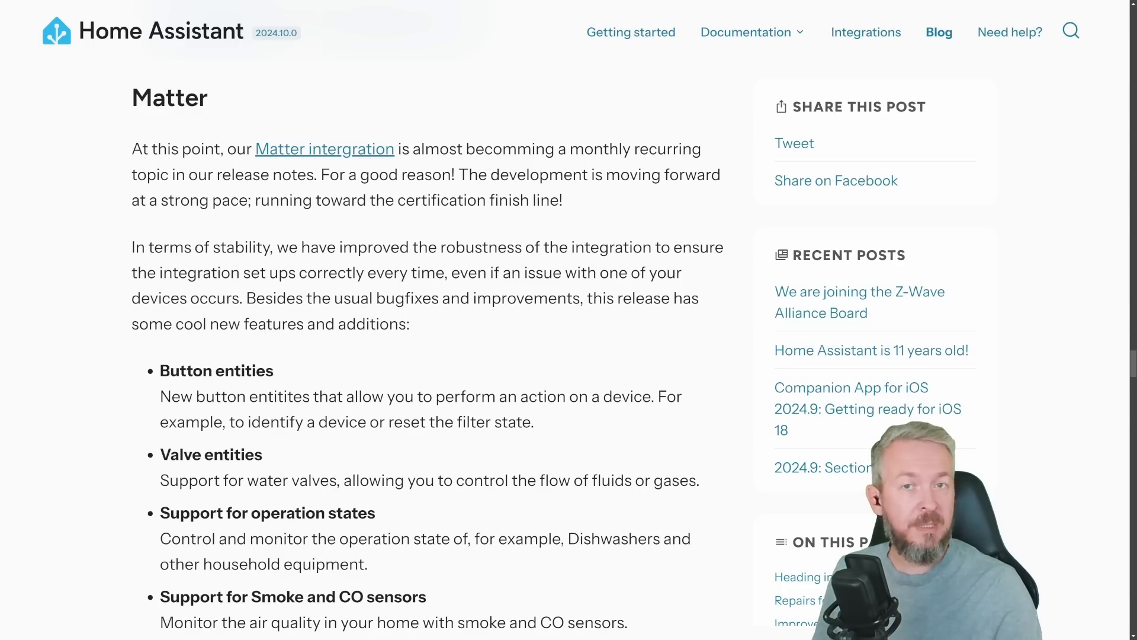
- Scroll the 2024.10 release post down to the Matter section and its new features
scroll("down", 3)
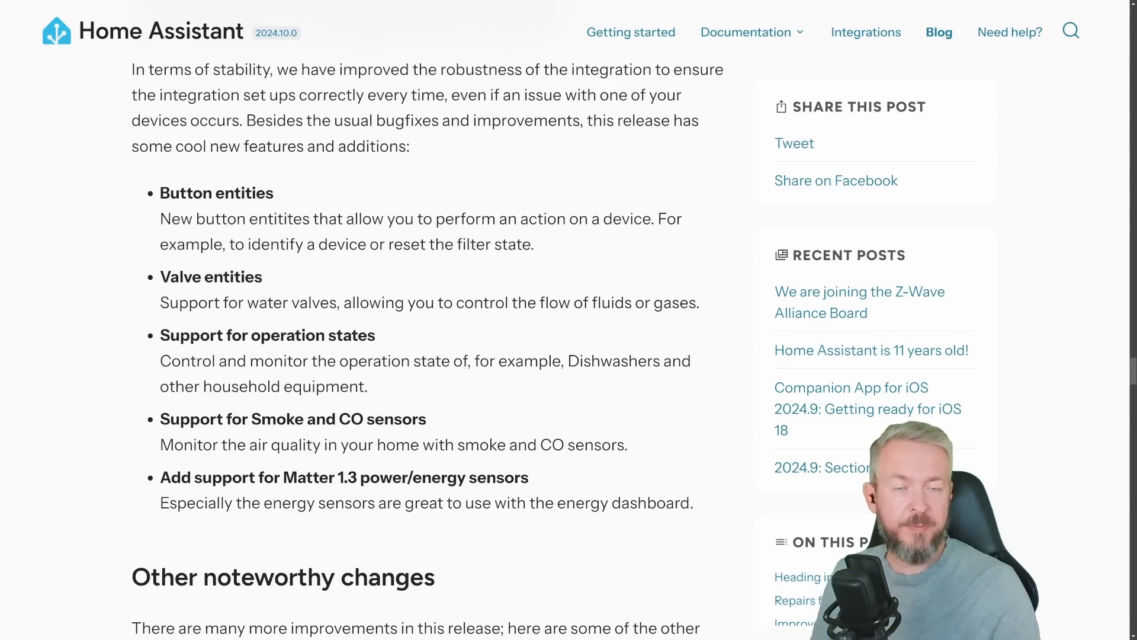
scroll("down", 3)
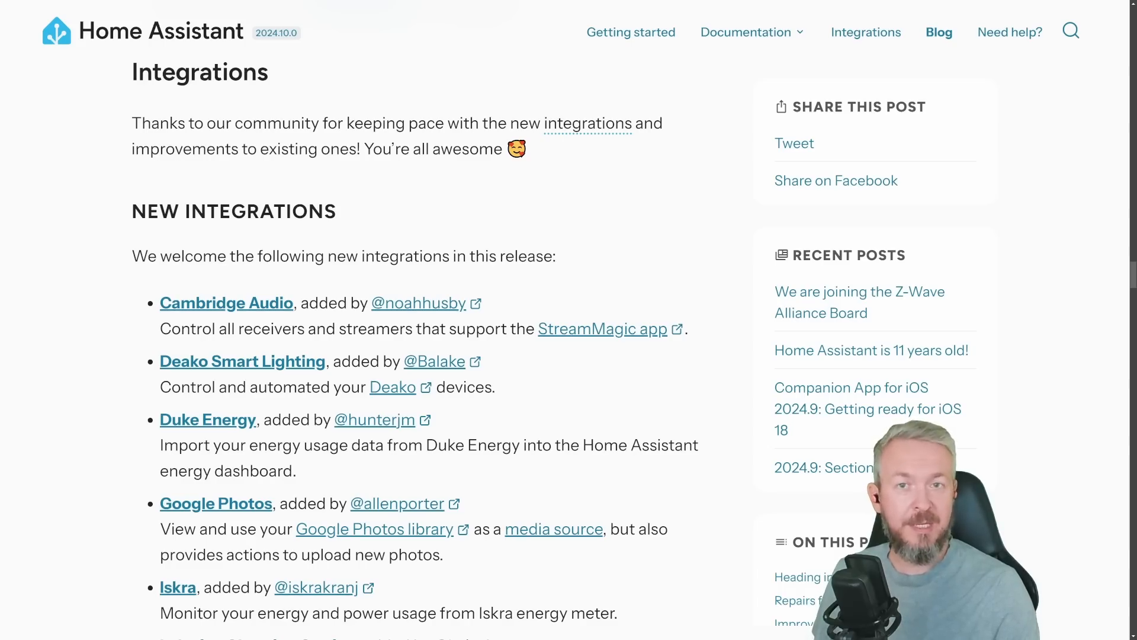
- Scroll past noteworthy integration improvements to the 'Now available to set up from the UI' section
scroll("down", 3)
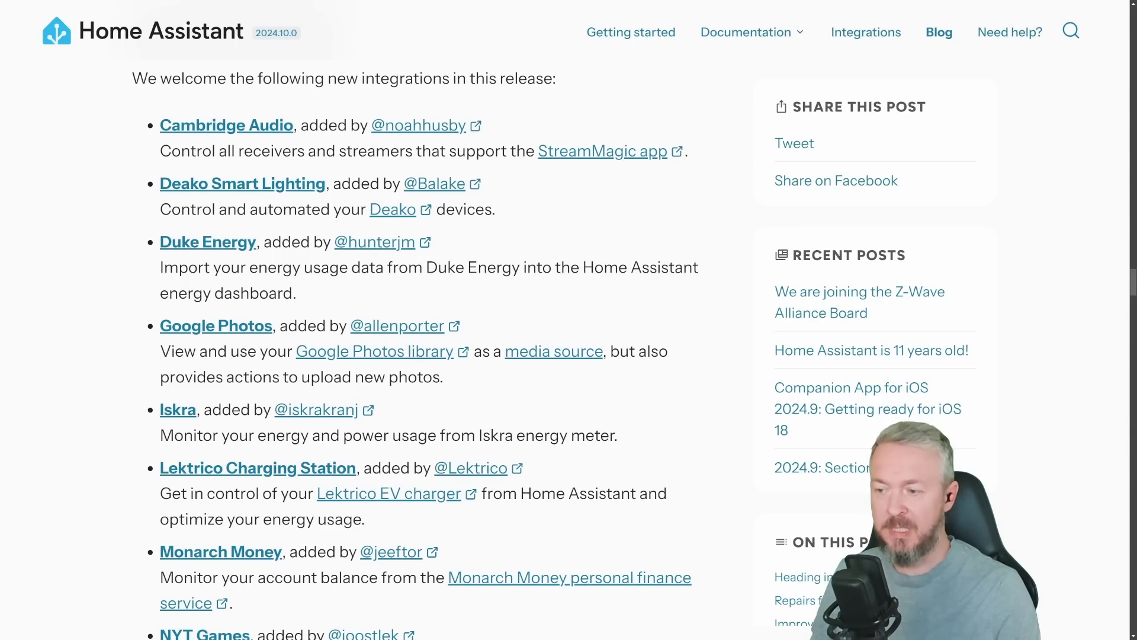
scroll("down", 3)
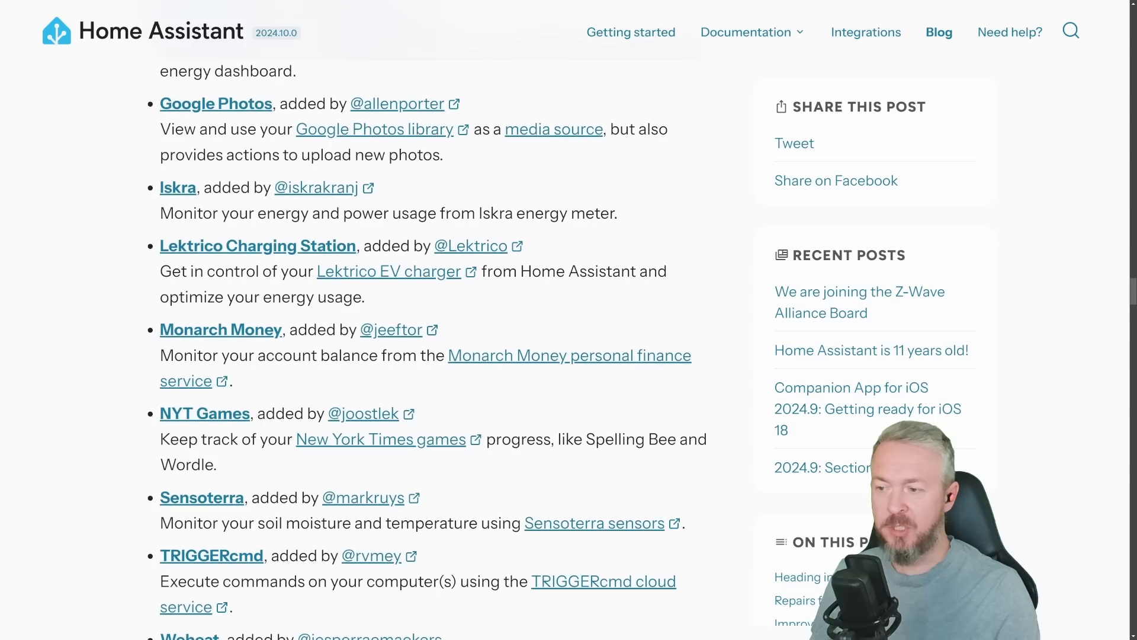
scroll("down", 3)
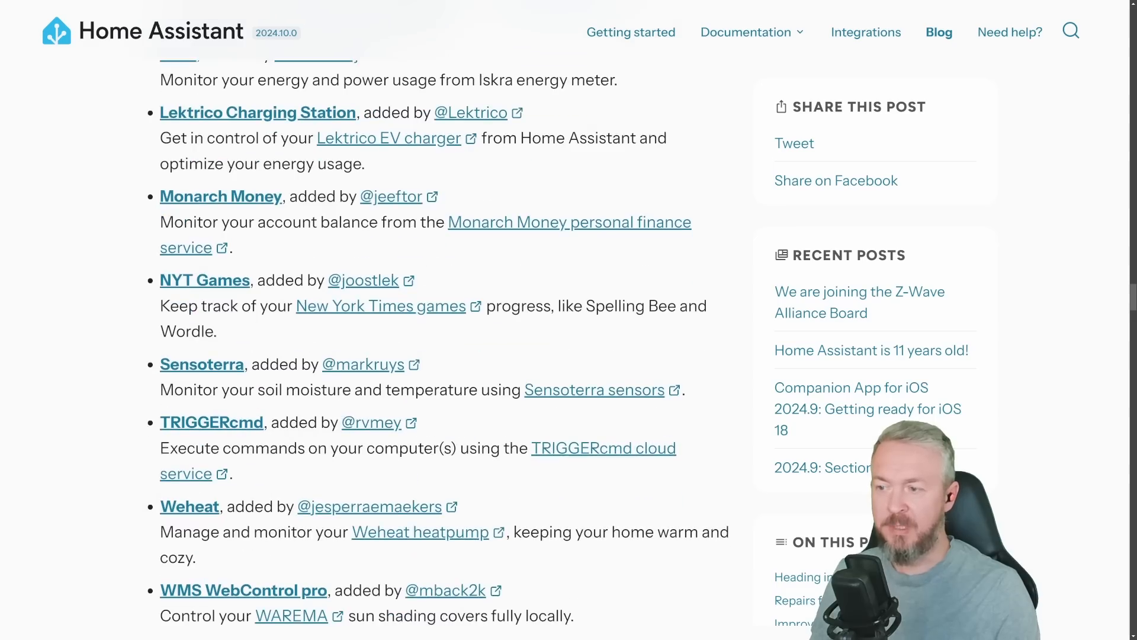
scroll("down", 3)
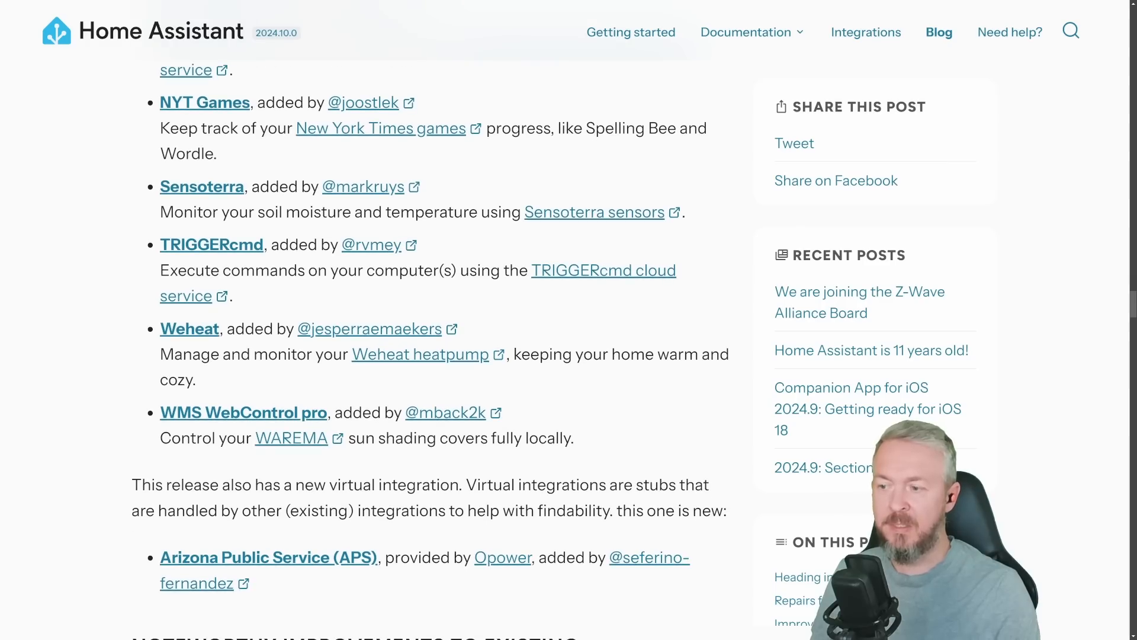
scroll("down", 3)
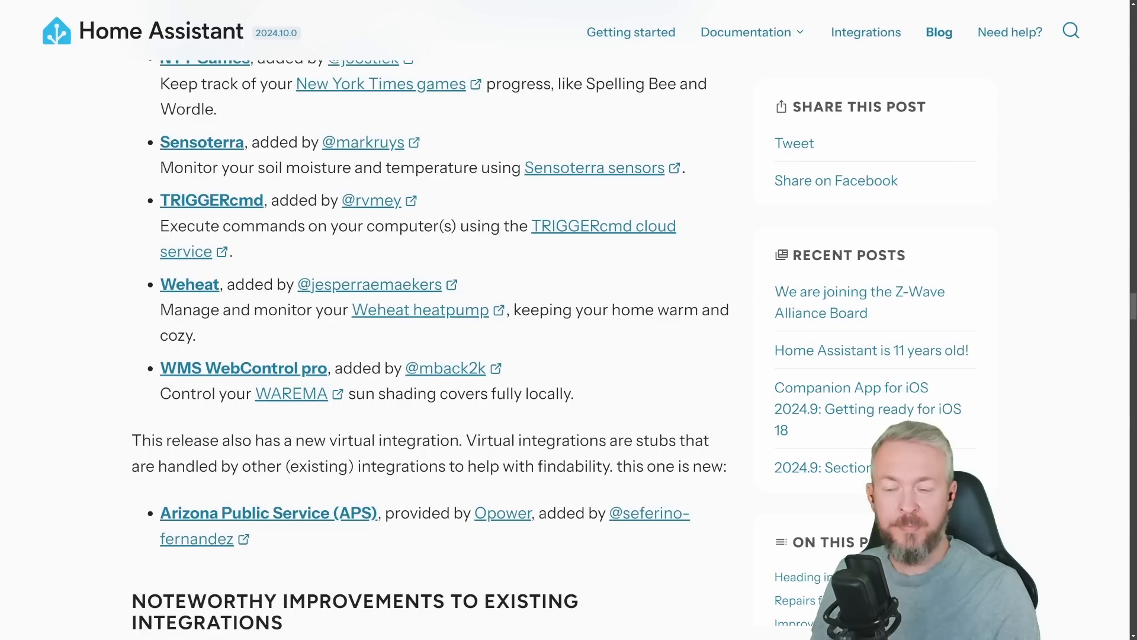
scroll("down", 3)
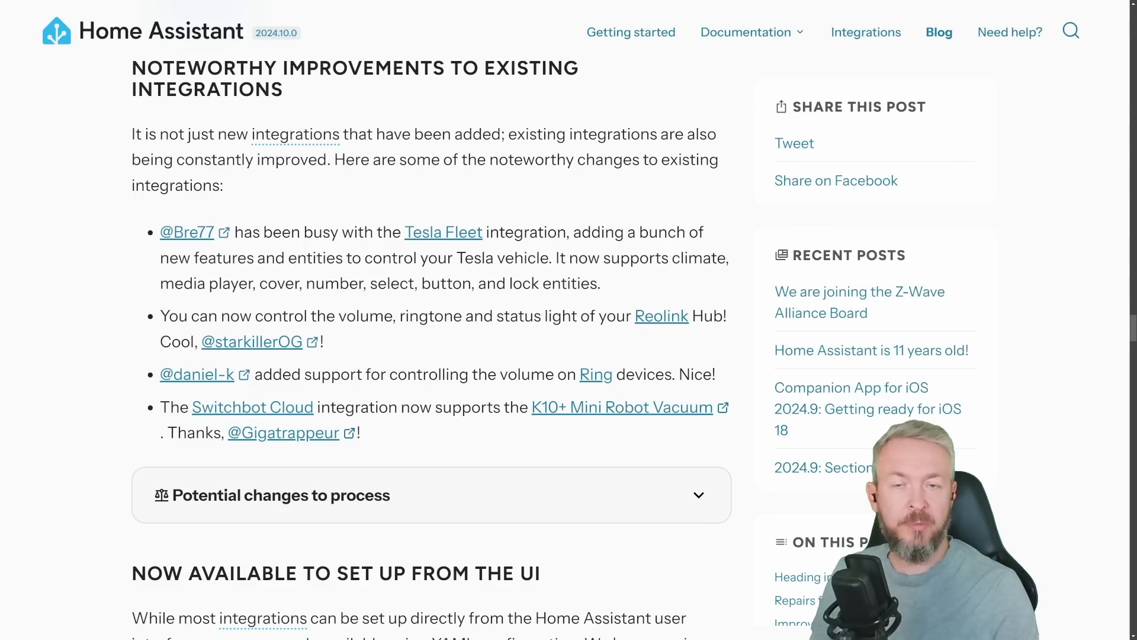
scroll("down", 3)
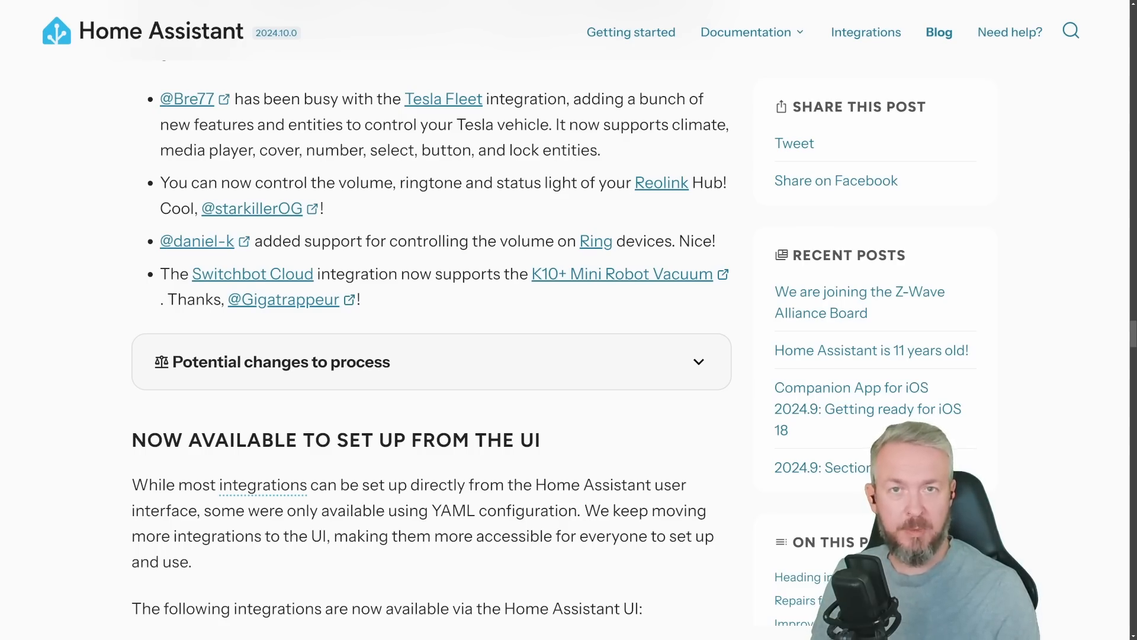
scroll("down", 3)
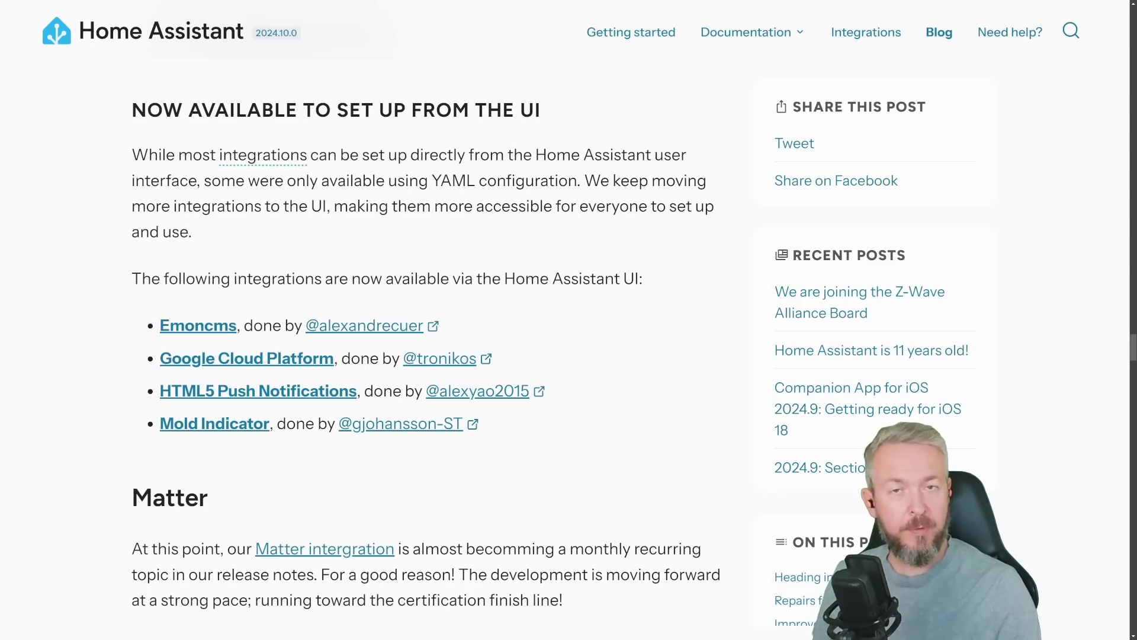
- Scroll through 'Other noteworthy changes' and repair sources to the YAML-editor improvements
scroll("down", 3)
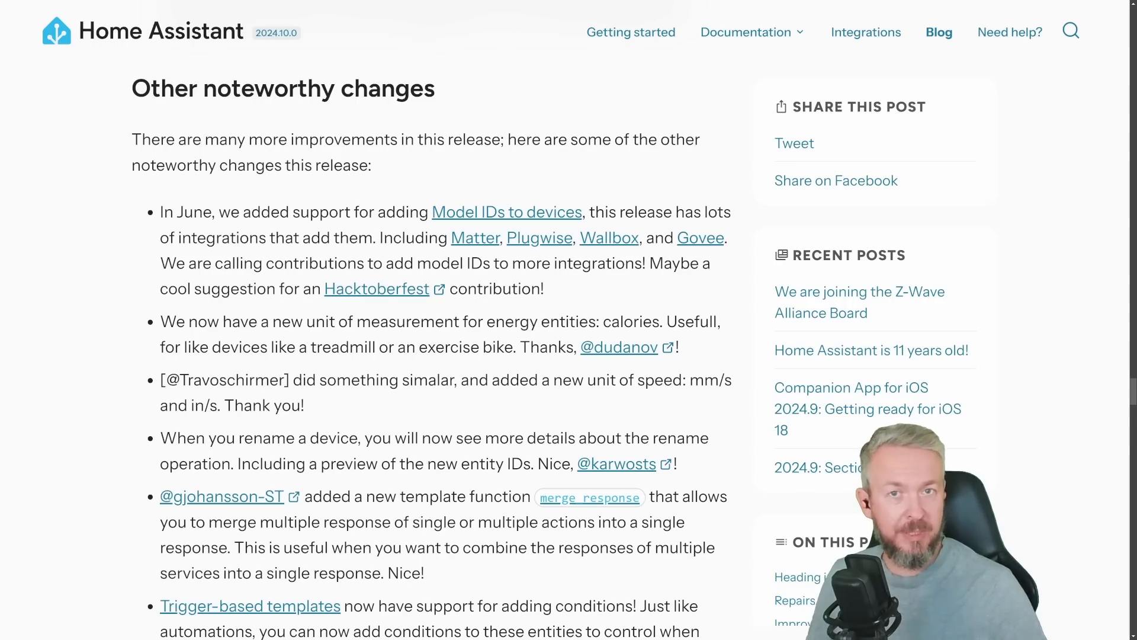
scroll("down", 3)
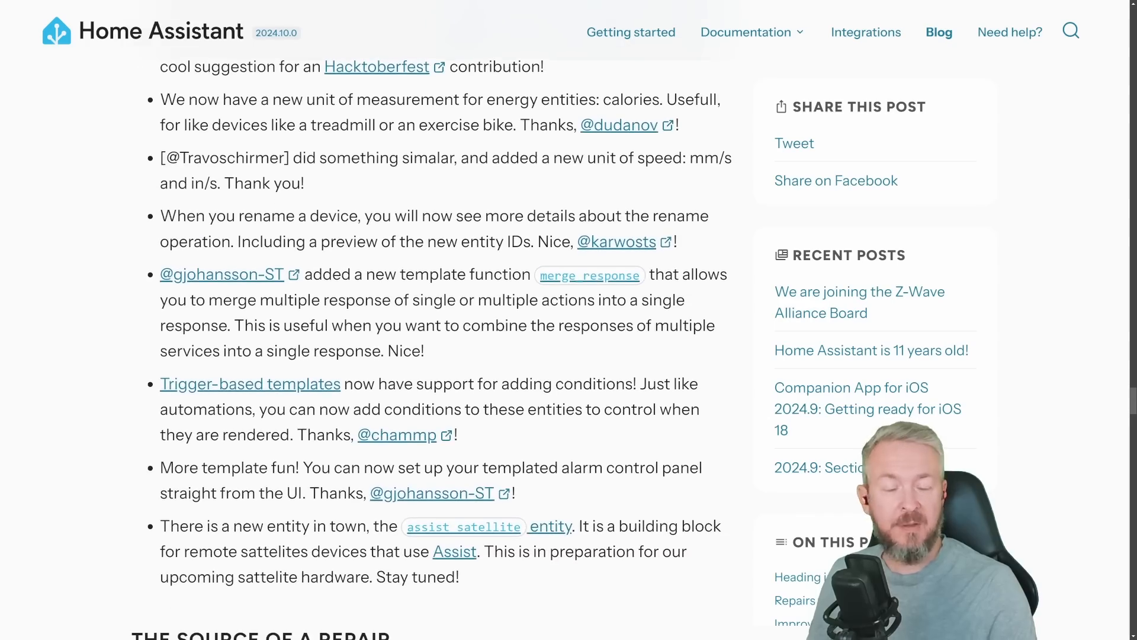
scroll("down", 3)
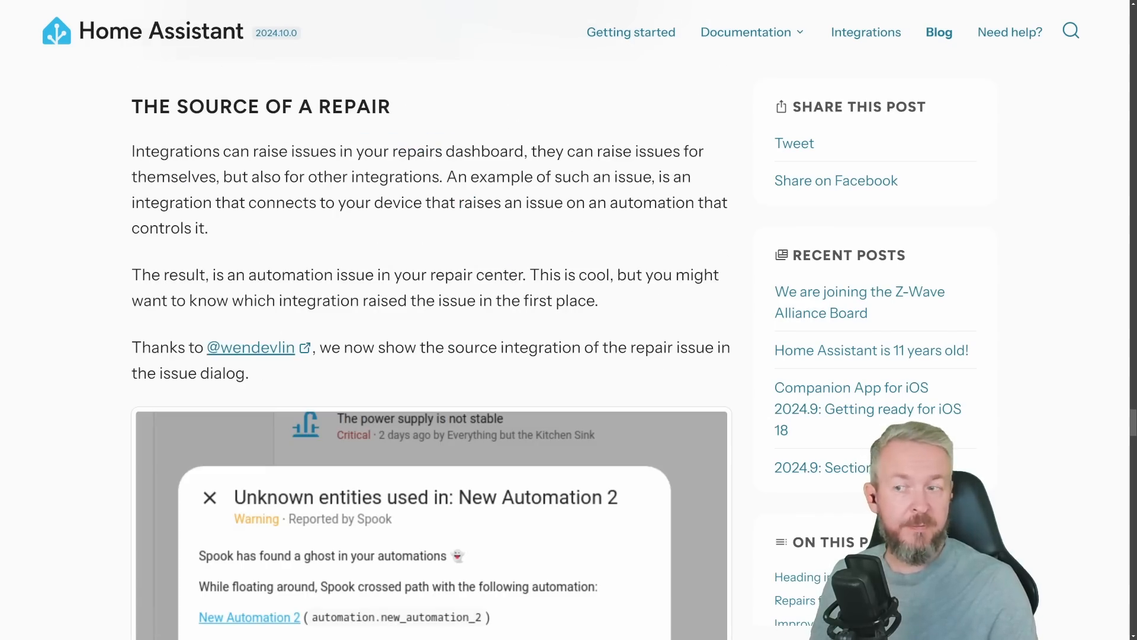
scroll("down", 3)
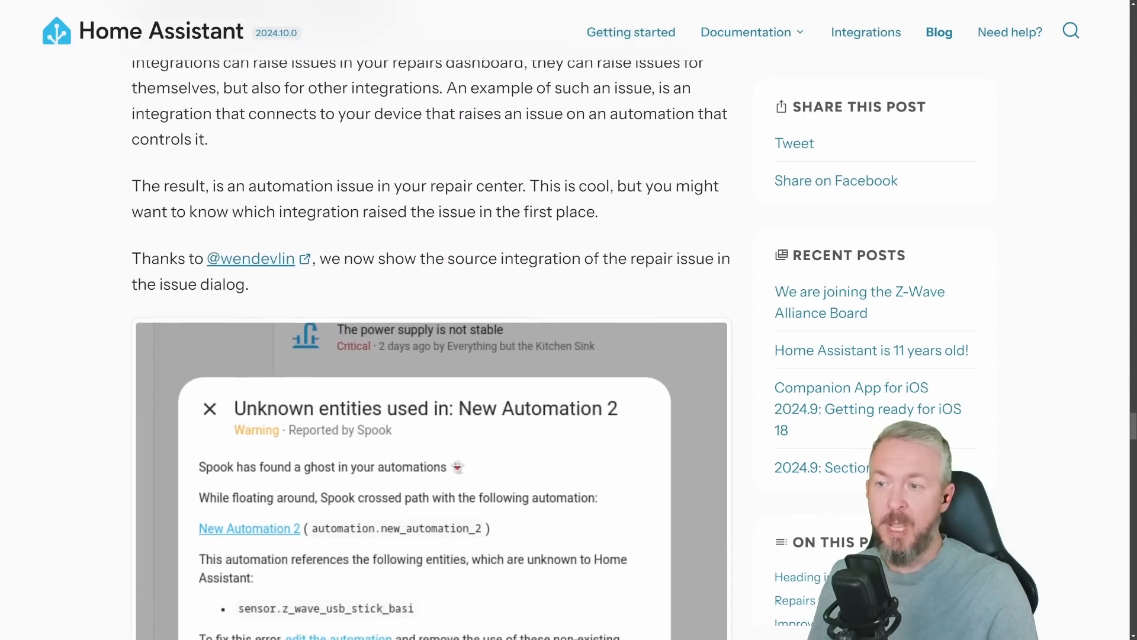
scroll("down", 3)
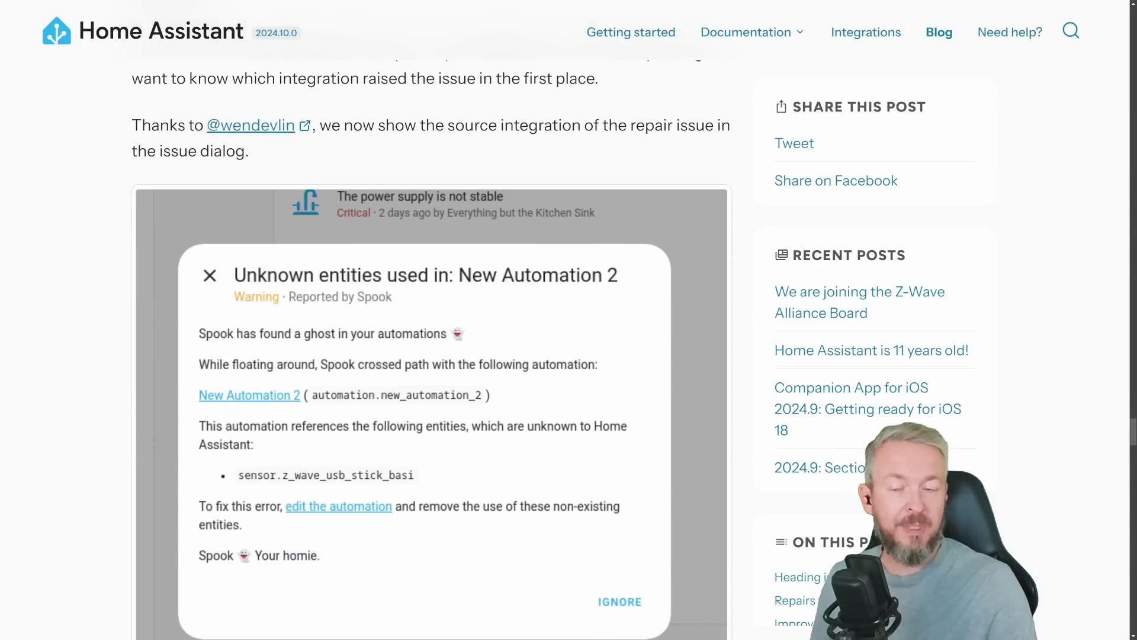
scroll("down", 3)
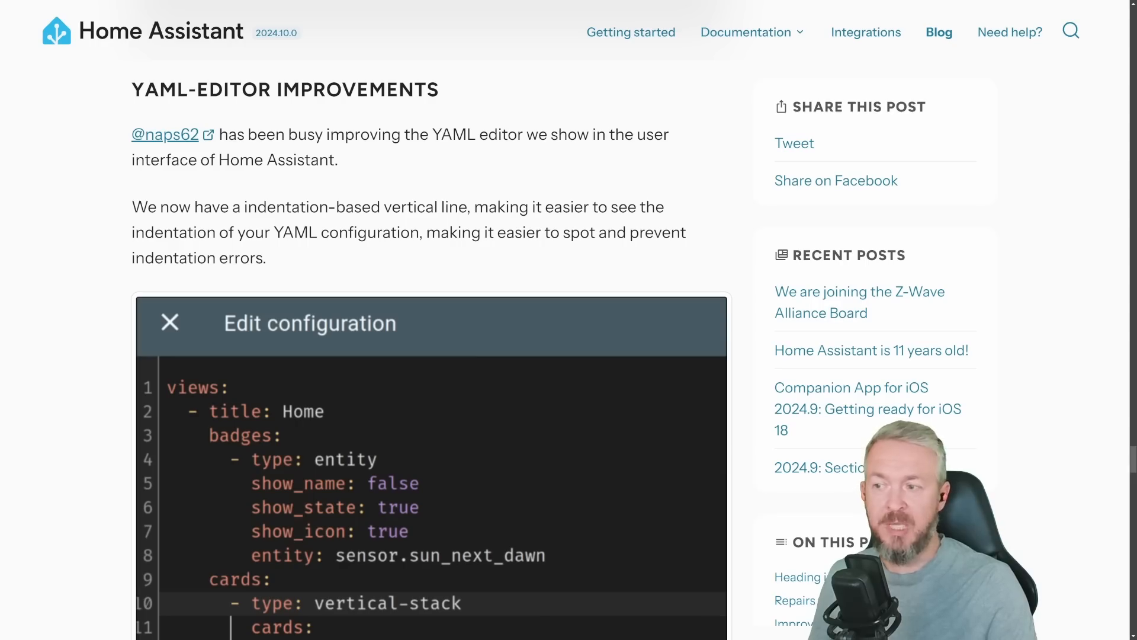
scroll("down", 3)
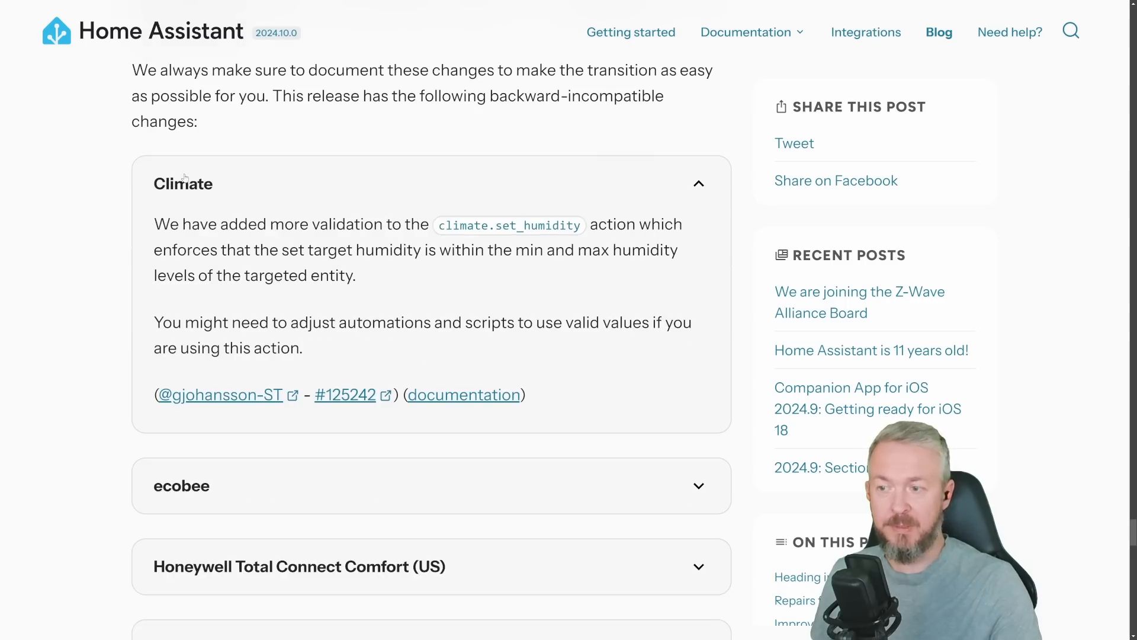
- Scroll through the Climate, Nuki and Z-Wave backward-incompatible changes accordions
scroll("down", 3)
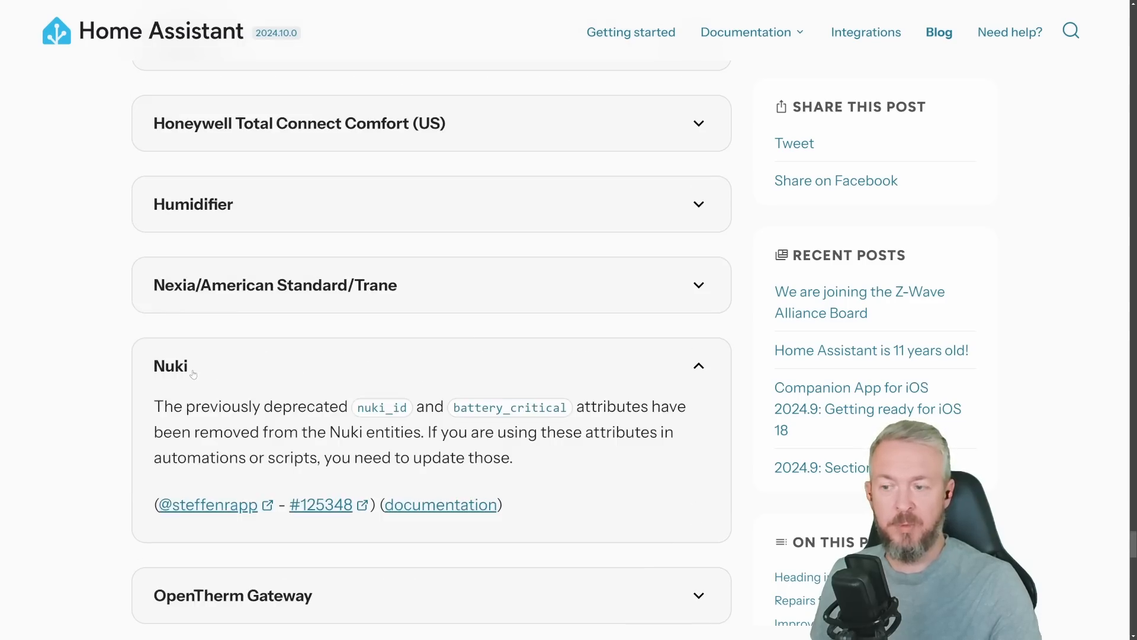
scroll("down", 3)
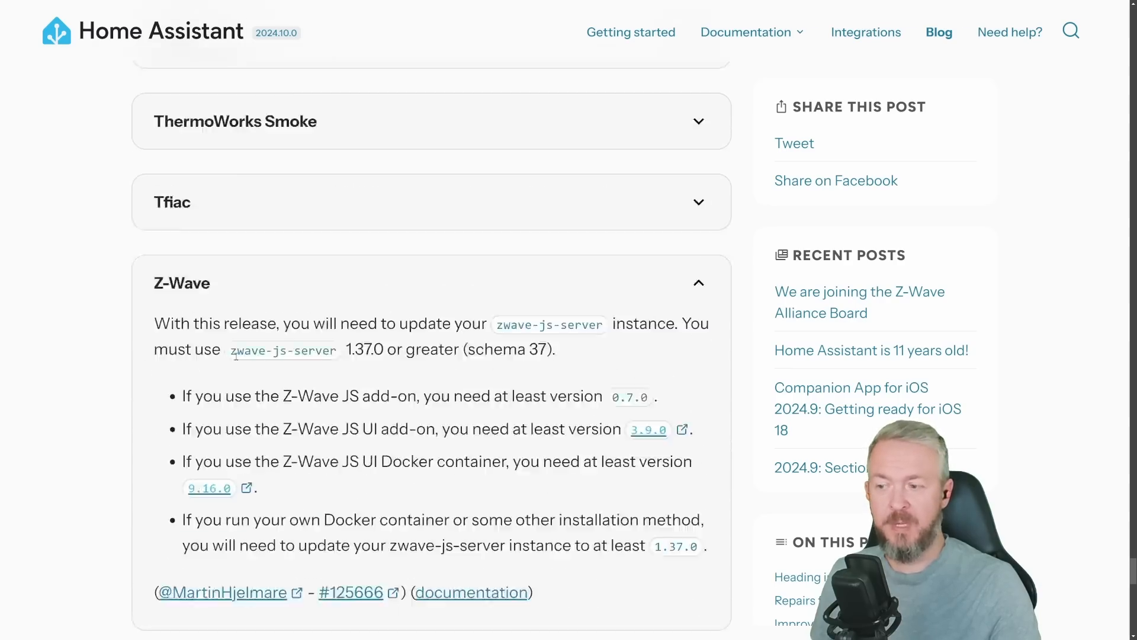
scroll("down", 3)
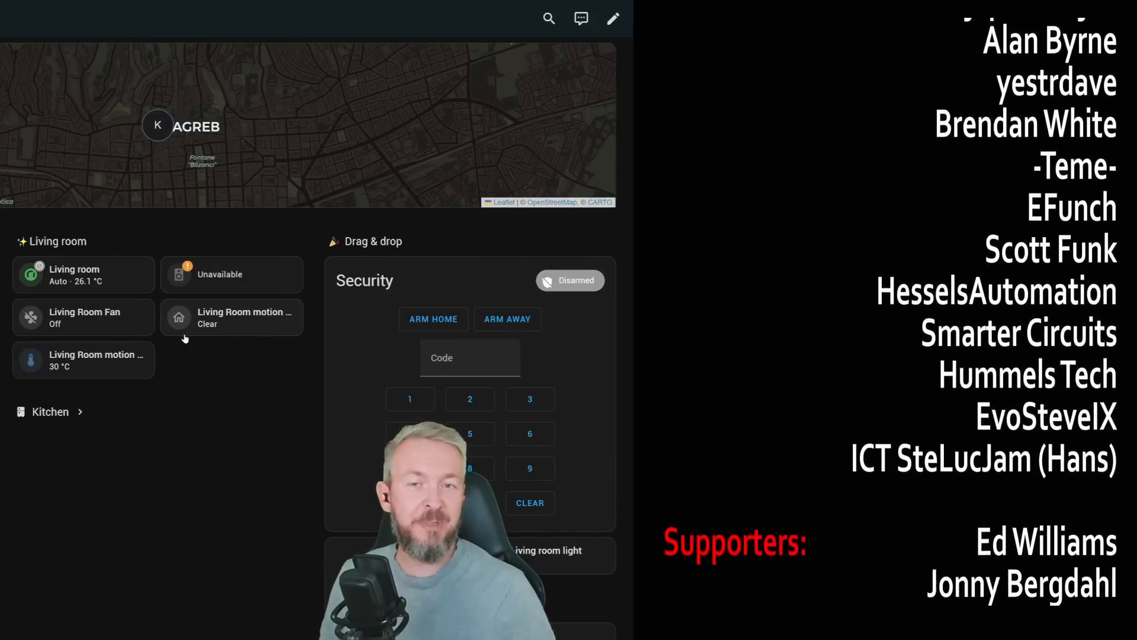
scroll("down", 3)
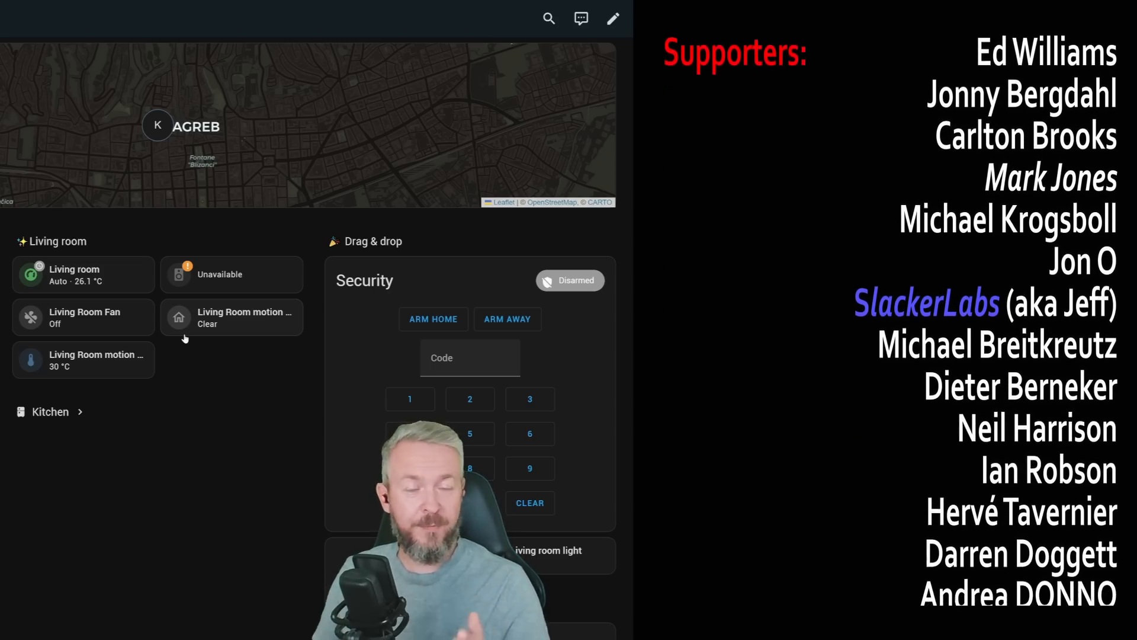
scroll("down", 3)
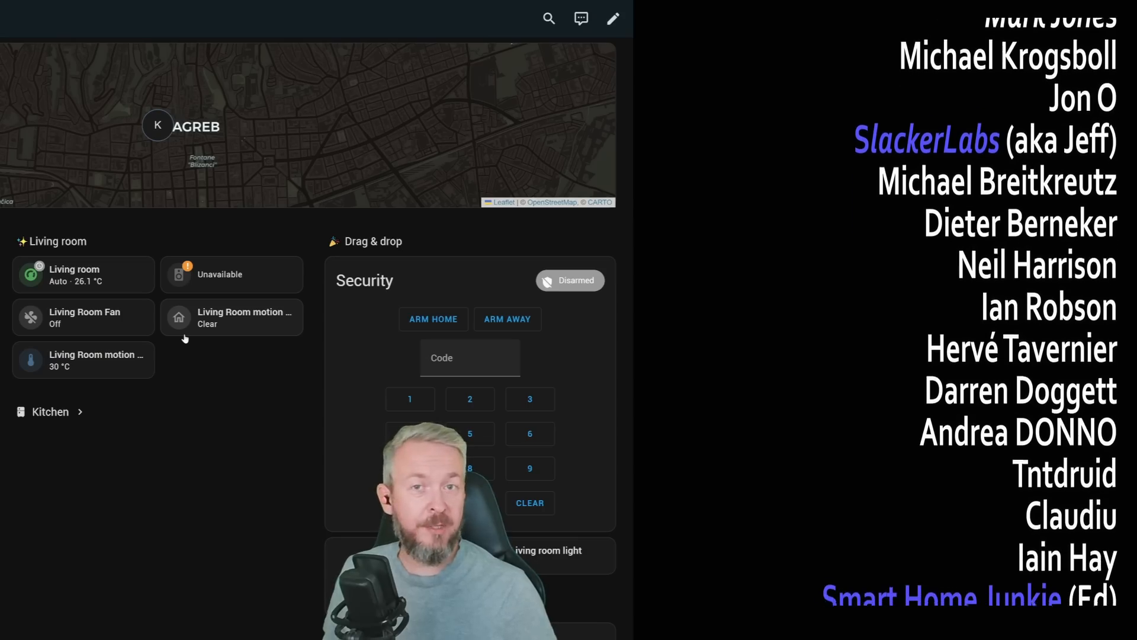
scroll("down", 3)
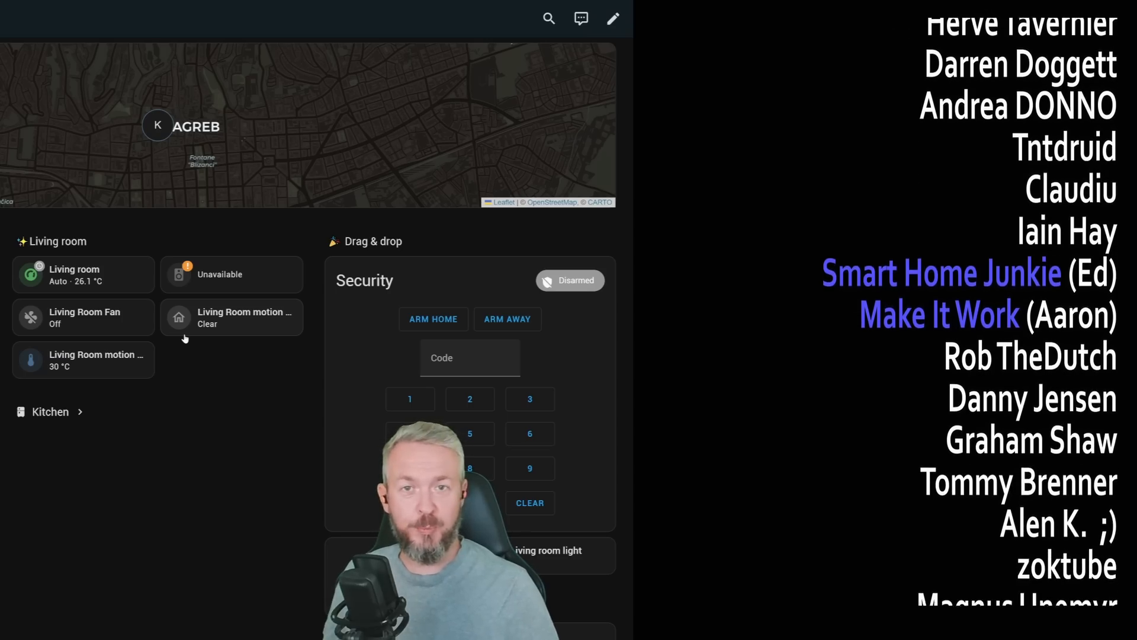
scroll("down", 3)
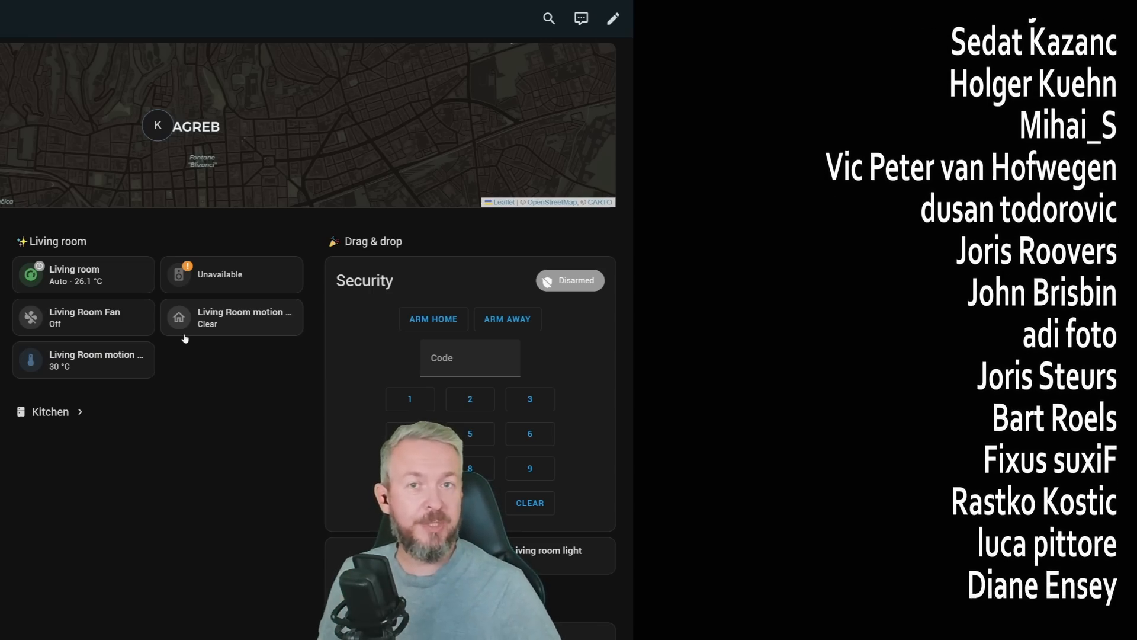
scroll("down", 3)
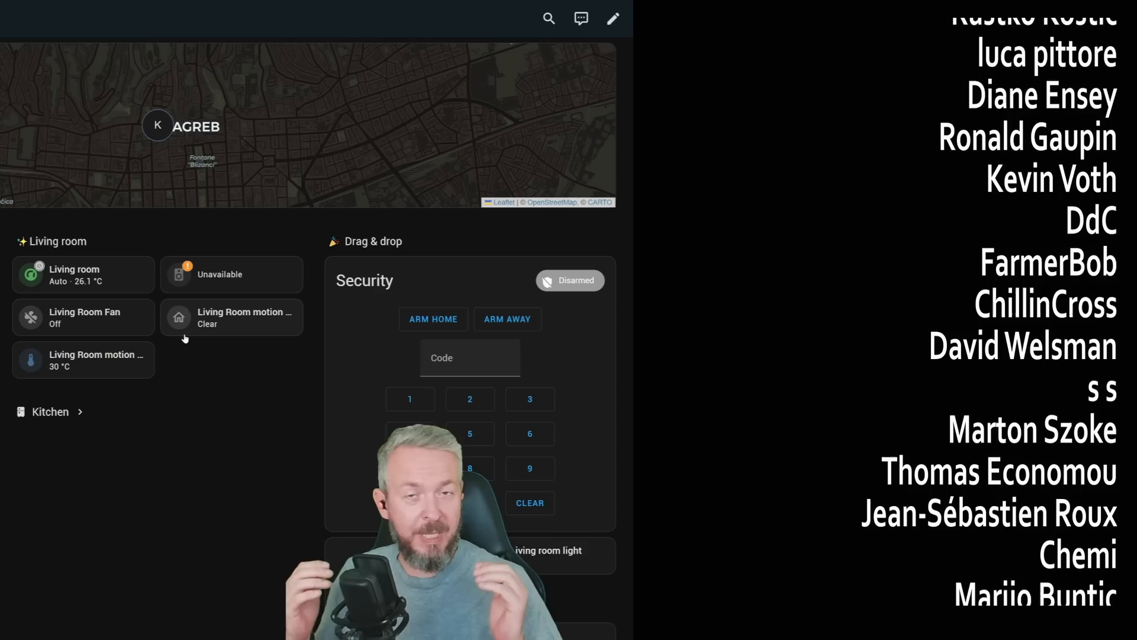
scroll("down", 3)
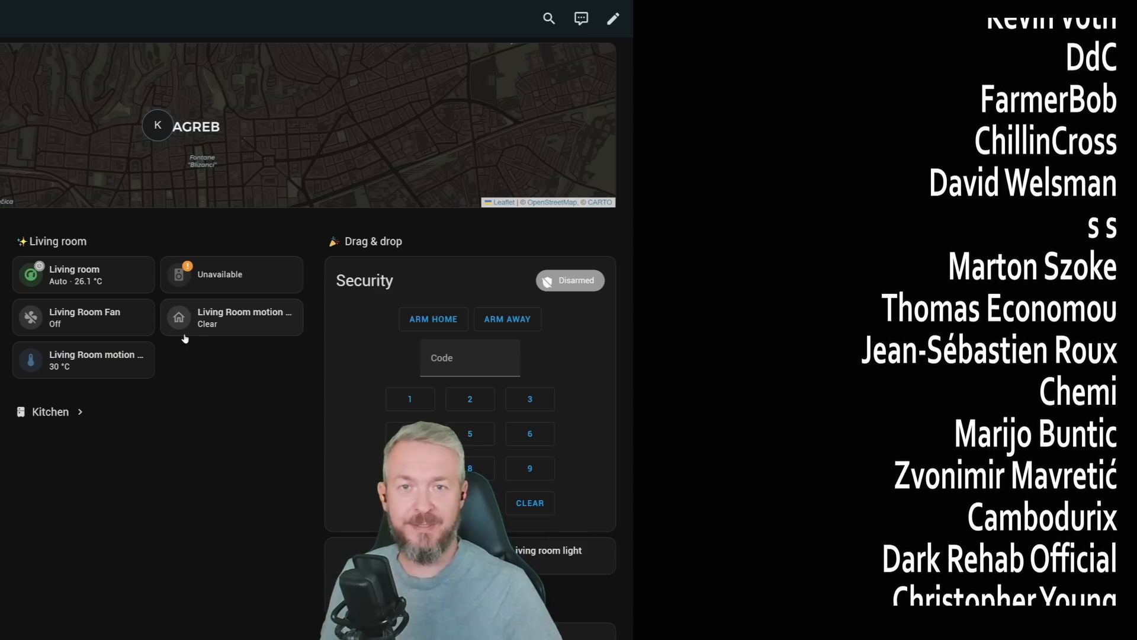
scroll("down", 3)
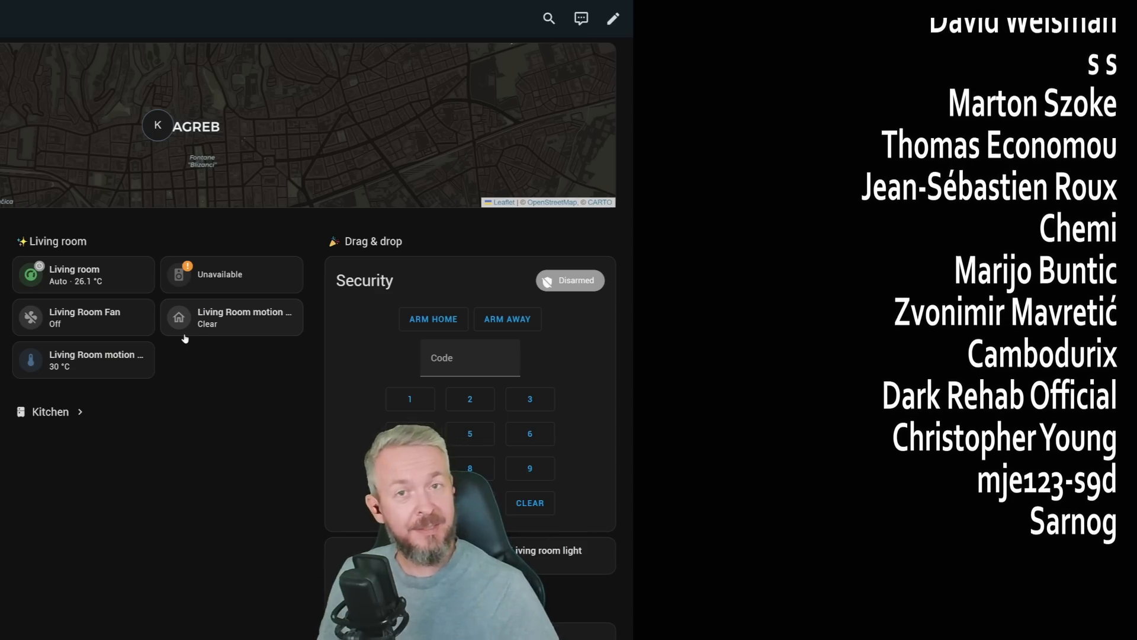
left_click(18, 19)
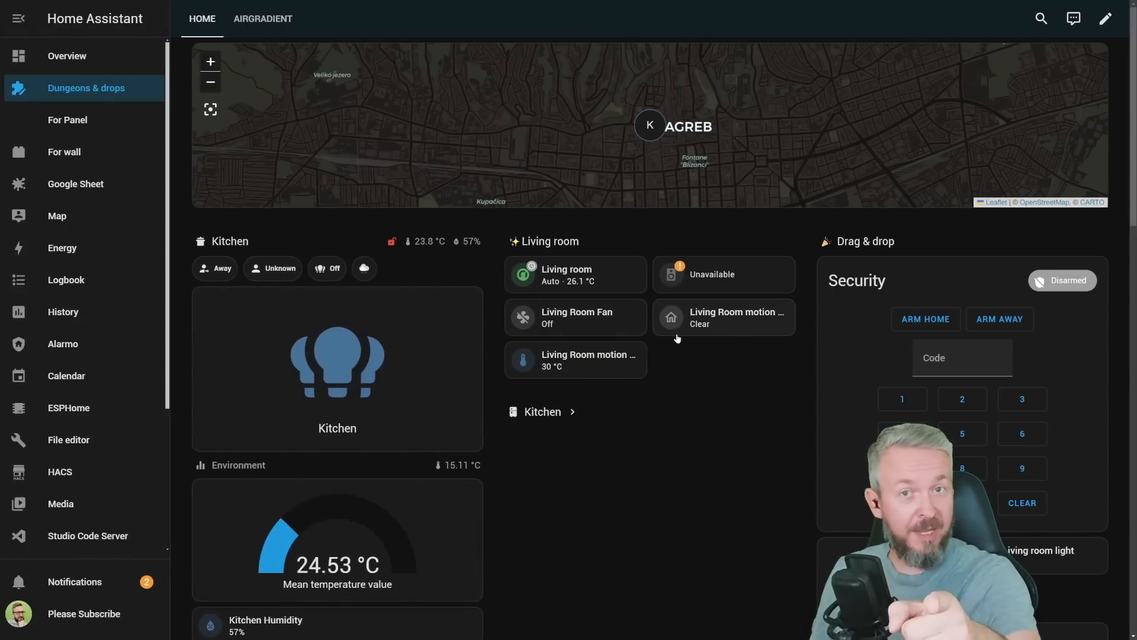